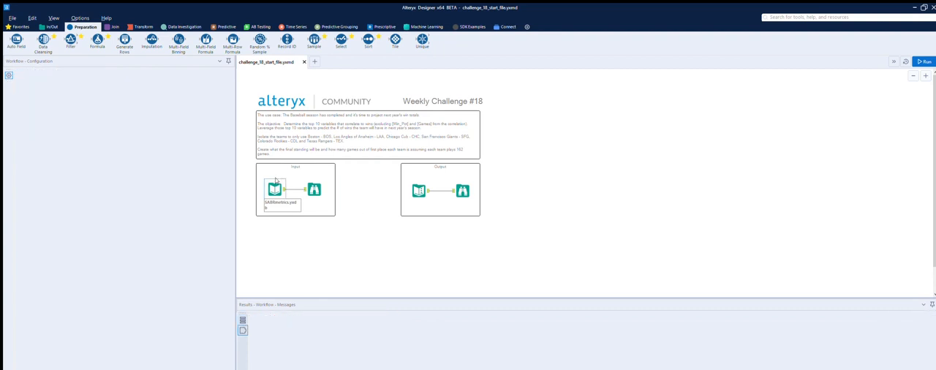
- Preview the baseball team stats input records and scroll across their columns
{"action": "left_click", "coordinate": [270, 188]}
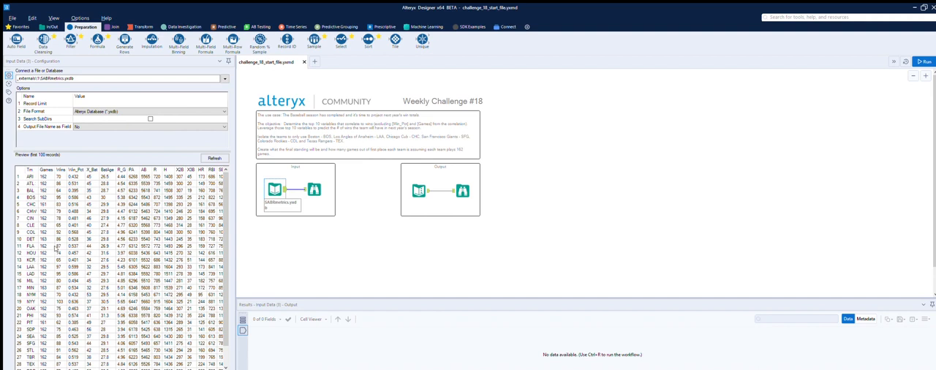
{"action": "mouse_move", "coordinate": [77, 254]}
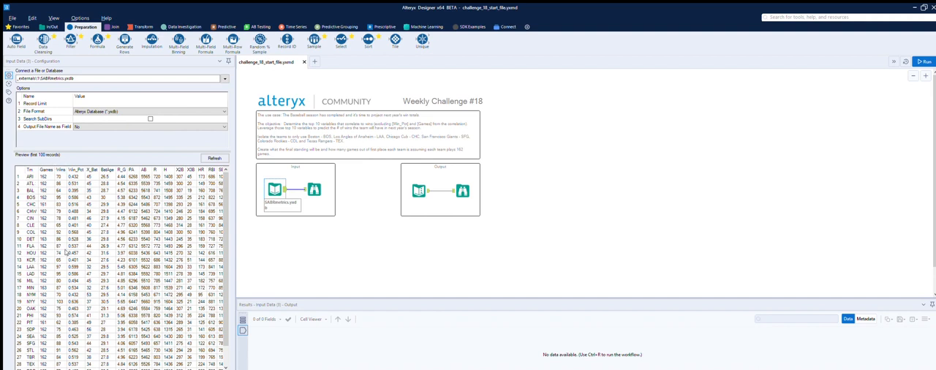
{"action": "mouse_move", "coordinate": [94, 159]}
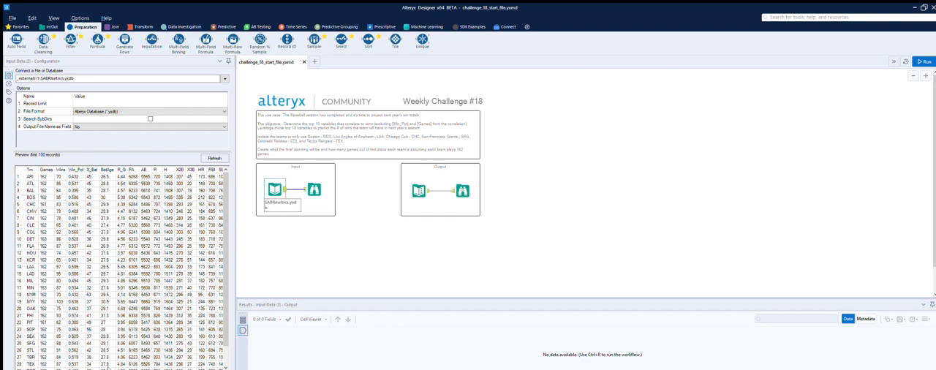
{"action": "scroll", "scroll_direction": "right", "scroll_amount": 3}
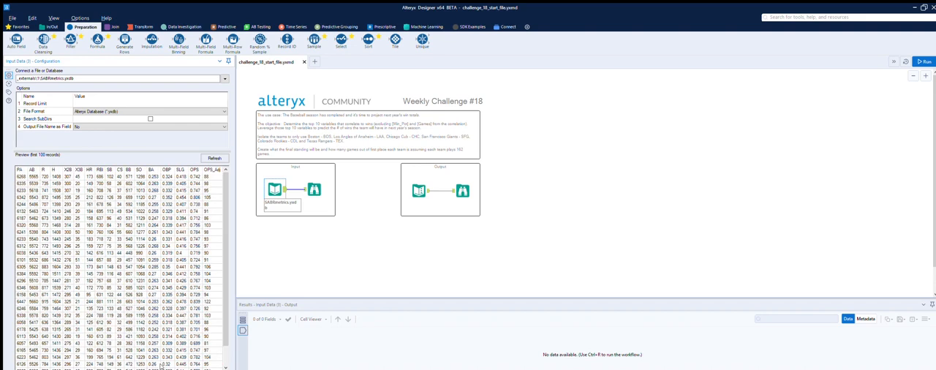
{"action": "scroll", "scroll_direction": "right", "scroll_amount": 3}
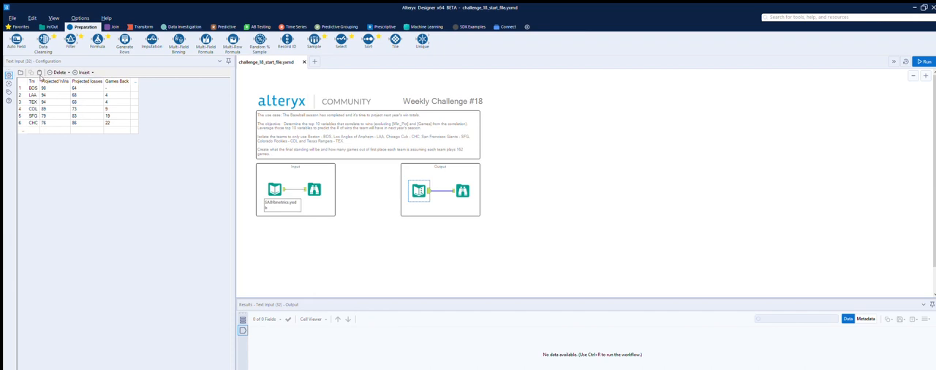
{"action": "mouse_move", "coordinate": [116, 83]}
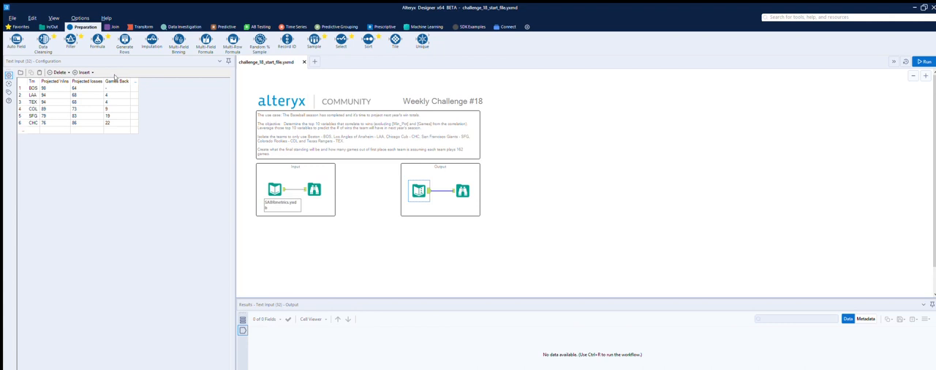
{"action": "mouse_move", "coordinate": [123, 121]}
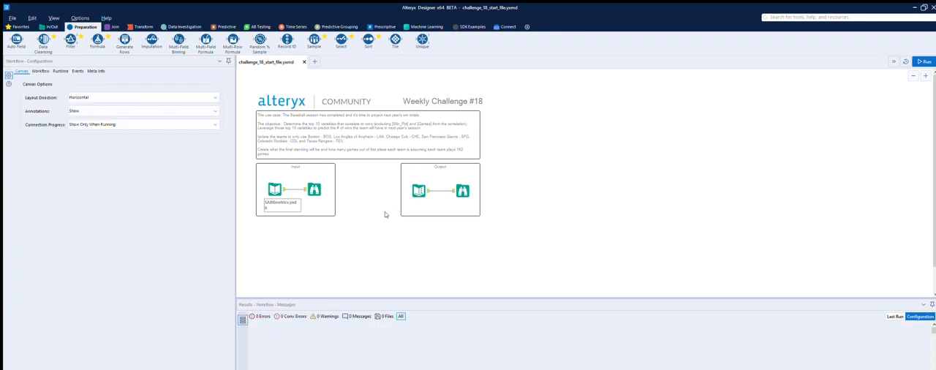
{"action": "mouse_move", "coordinate": [351, 207]}
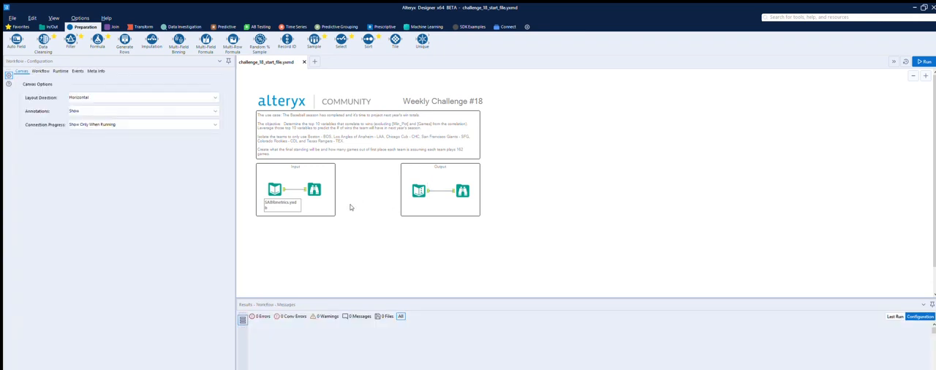
{"action": "mouse_move", "coordinate": [442, 18]}
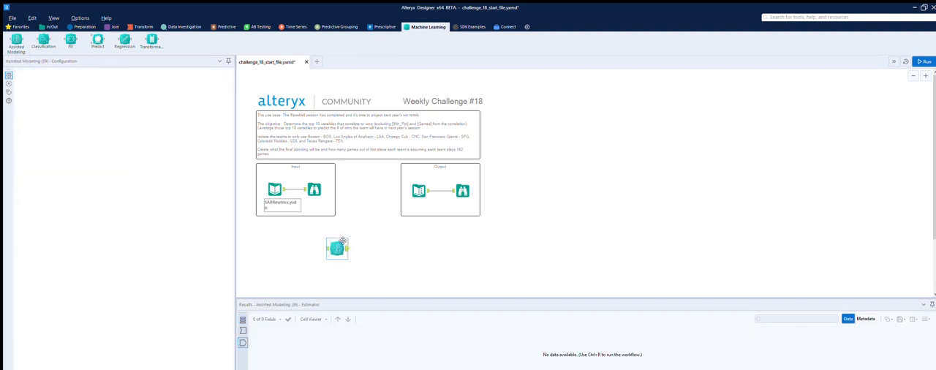
- Place an Assisted Modeling step fed by the baseball input, run the workflow and reopen its settings
{"action": "left_click", "coordinate": [336, 248]}
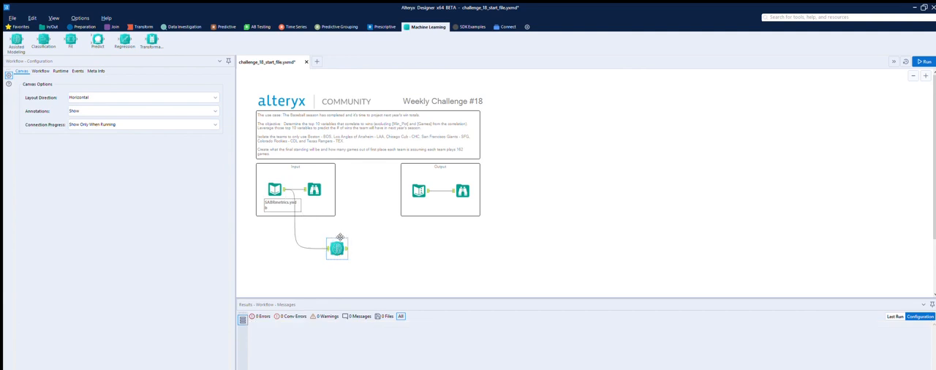
{"action": "left_click", "coordinate": [337, 248]}
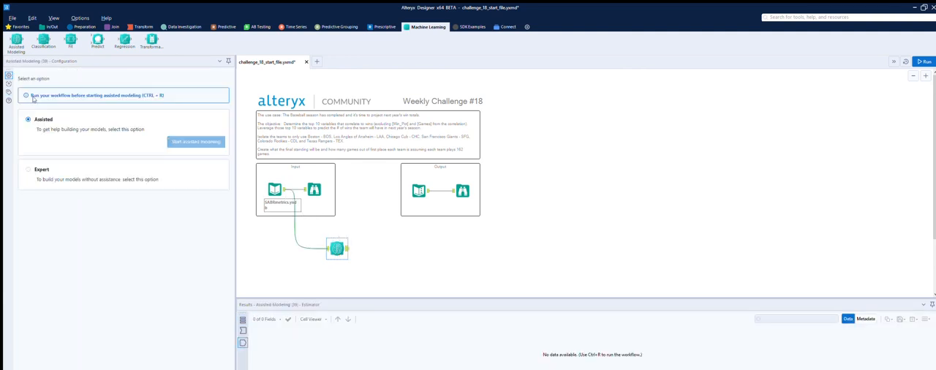
{"action": "mouse_move", "coordinate": [189, 127]}
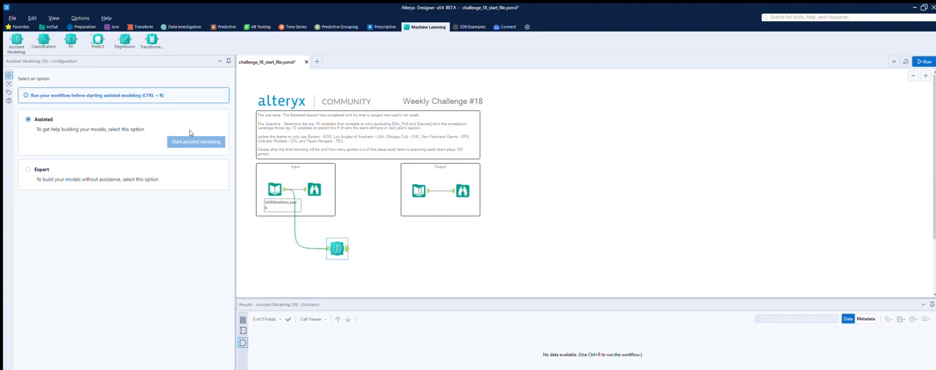
{"action": "mouse_move", "coordinate": [112, 87]}
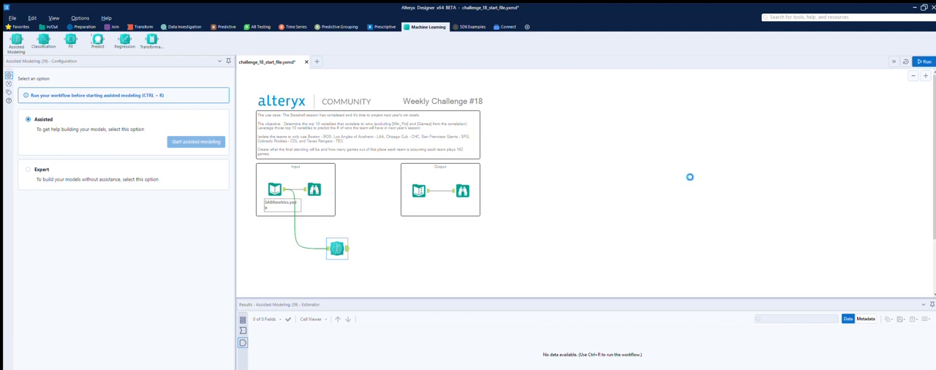
{"action": "left_click", "coordinate": [925, 61]}
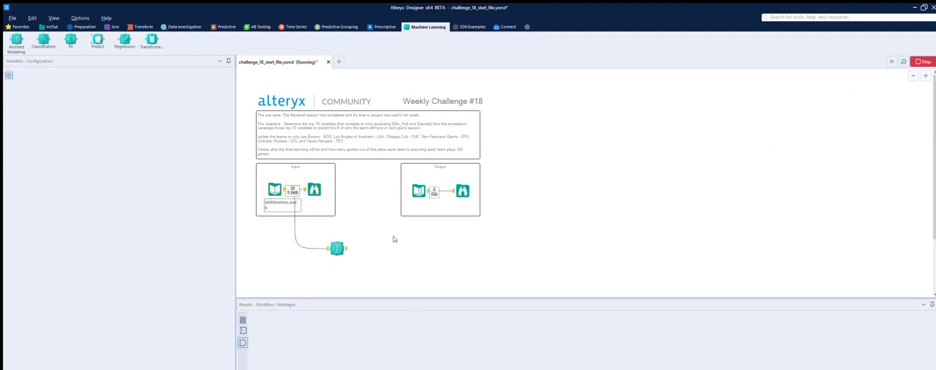
{"action": "left_click", "coordinate": [335, 247]}
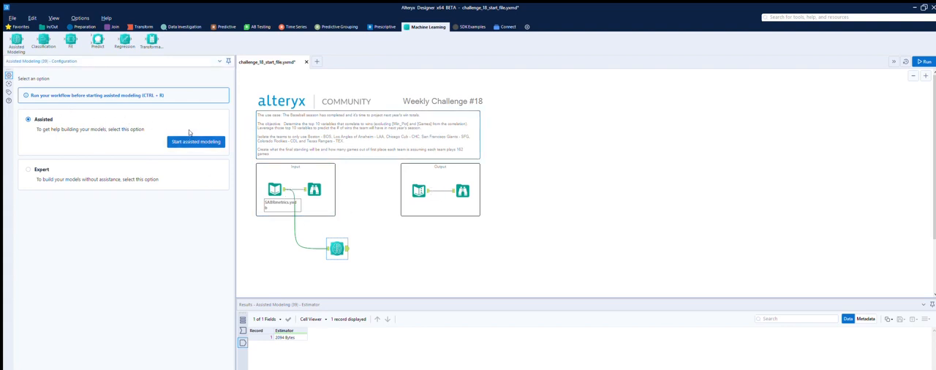
- Start assisted modeling, choose Wins as the regression target and confirm it
{"action": "left_click", "coordinate": [196, 141]}
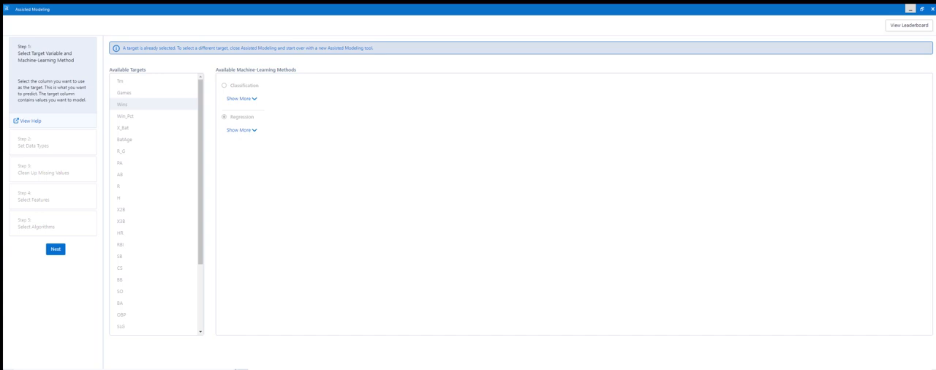
{"action": "left_click", "coordinate": [238, 131]}
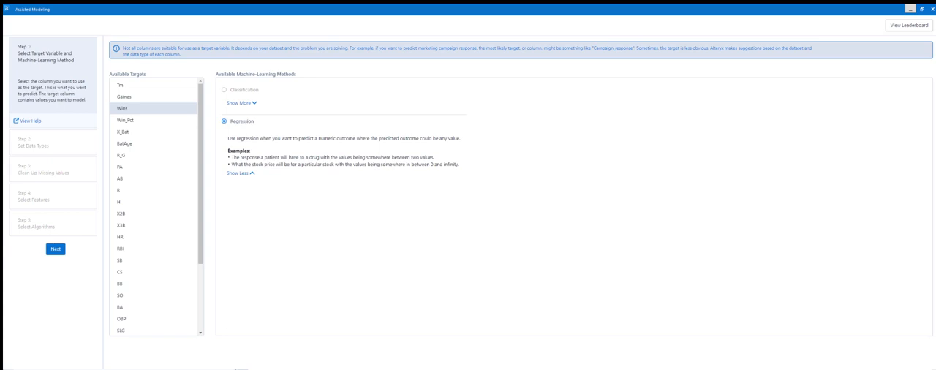
{"action": "left_click", "coordinate": [55, 249]}
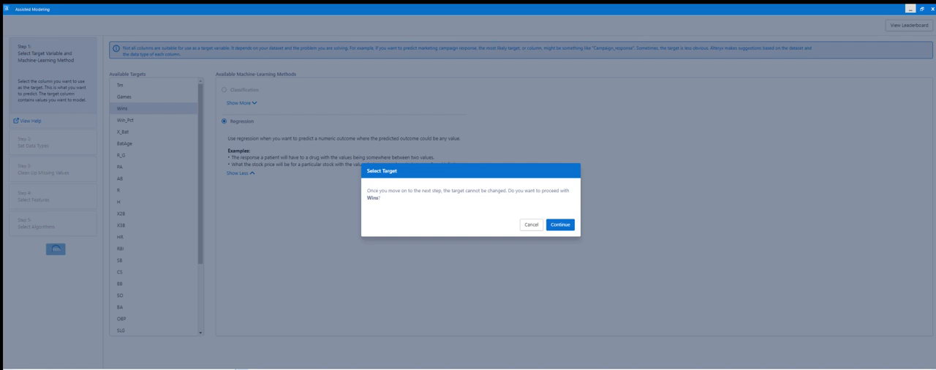
{"action": "left_click", "coordinate": [561, 223]}
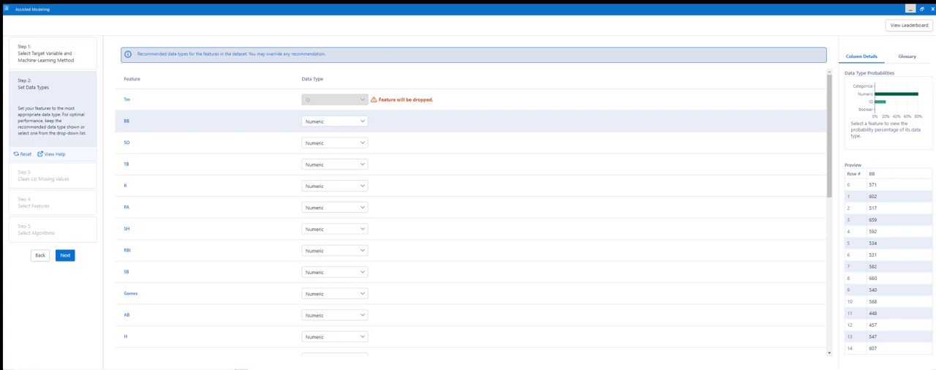
- Accept the recommended data types and the ten suggested predictor features
{"action": "left_click", "coordinate": [64, 255]}
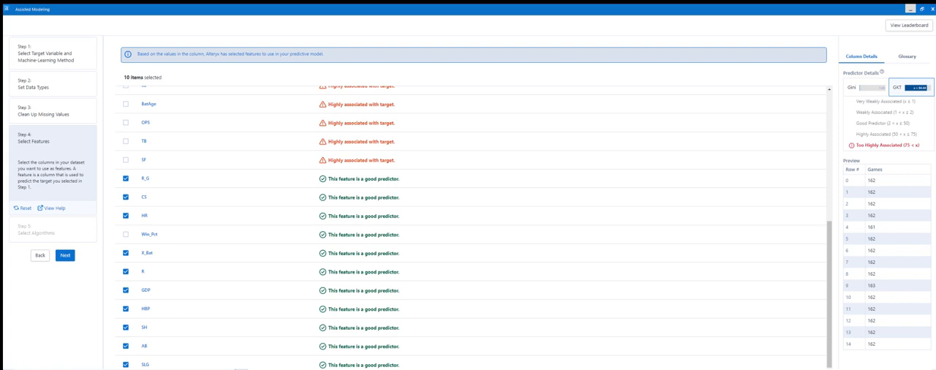
{"action": "left_click", "coordinate": [64, 255]}
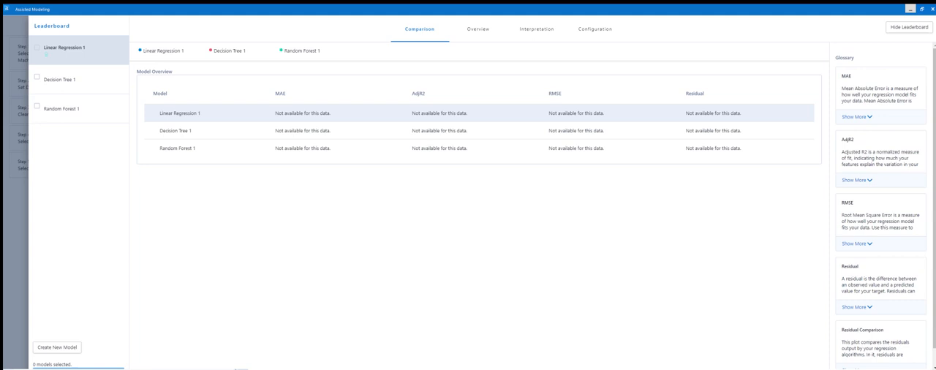
- Select the Linear Regression 1 model from the leaderboard to add to the workflow
{"action": "left_click", "coordinate": [43, 47]}
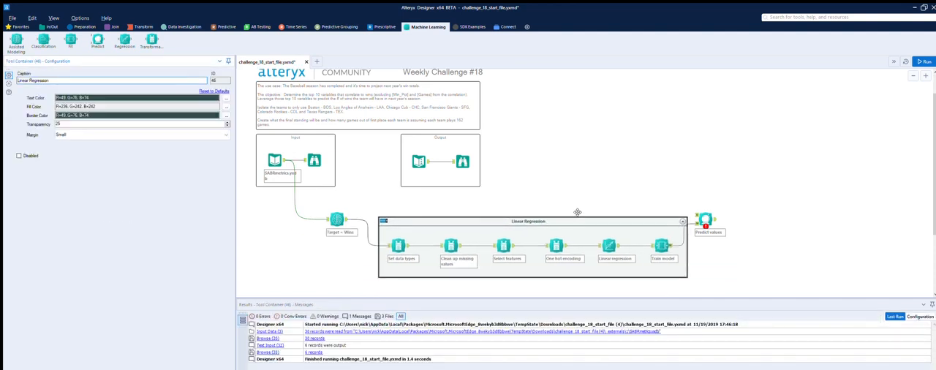
{"action": "scroll", "scroll_direction": "down", "scroll_amount": 3}
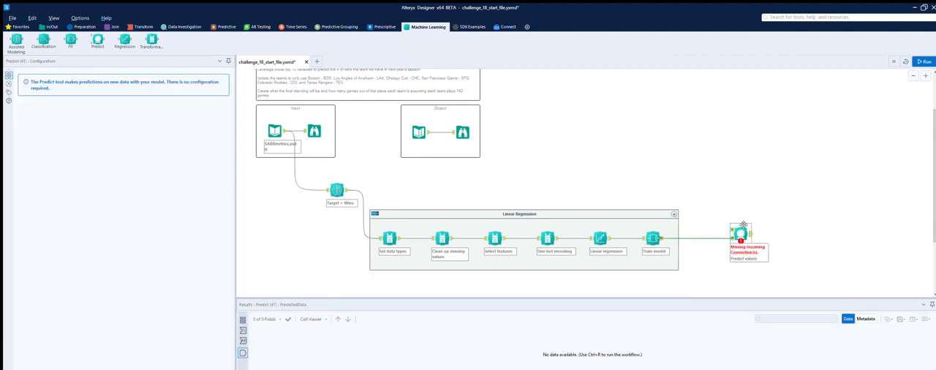
{"action": "mouse_move", "coordinate": [283, 120]}
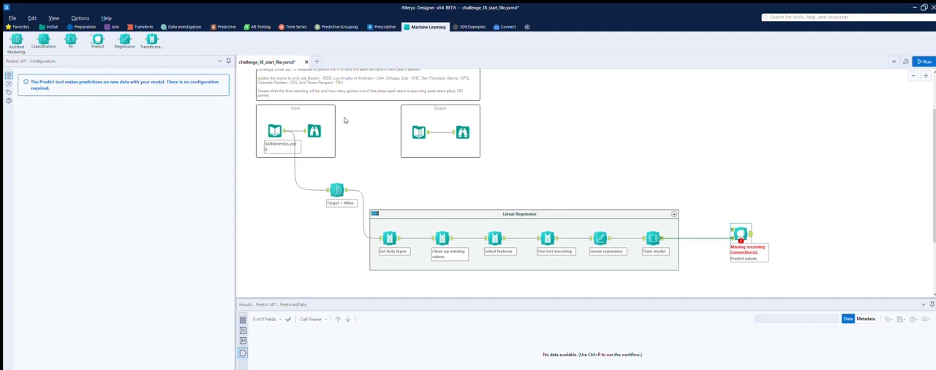
{"action": "mouse_move", "coordinate": [195, 46]}
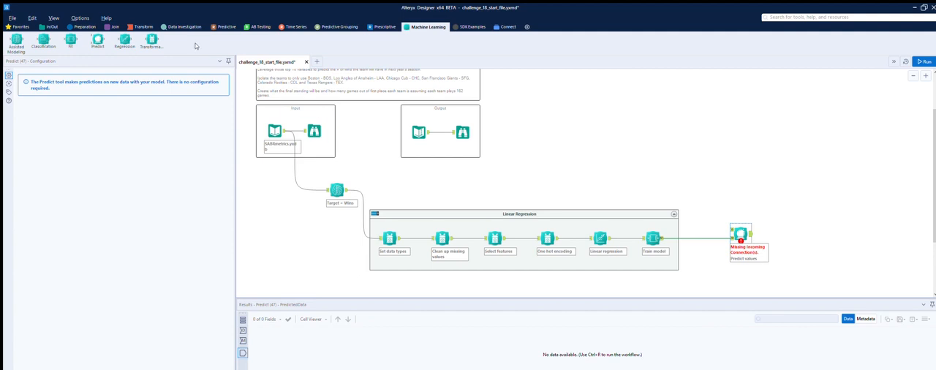
{"action": "left_click", "coordinate": [84, 27]}
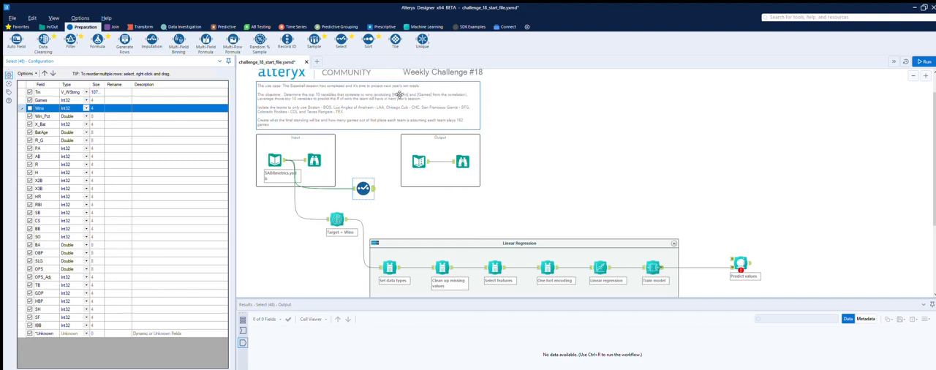
{"action": "mouse_move", "coordinate": [409, 88]}
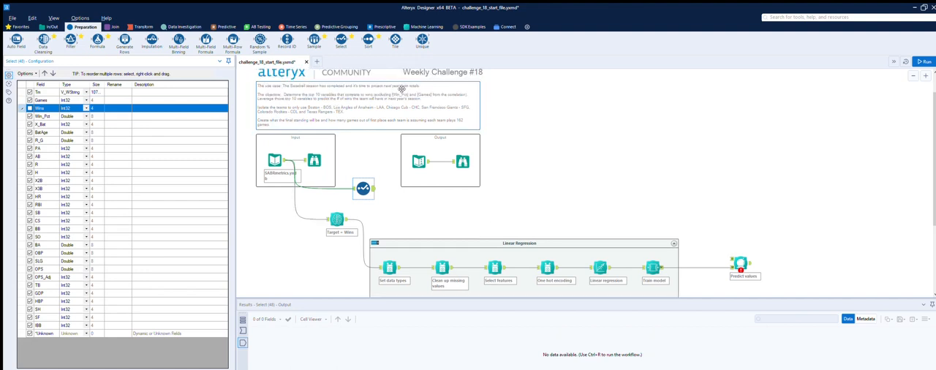
{"action": "mouse_move", "coordinate": [411, 91]}
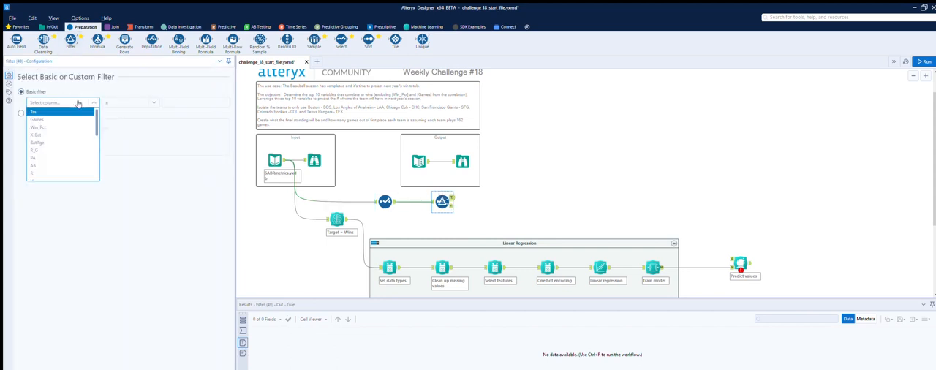
{"action": "mouse_move", "coordinate": [46, 117]}
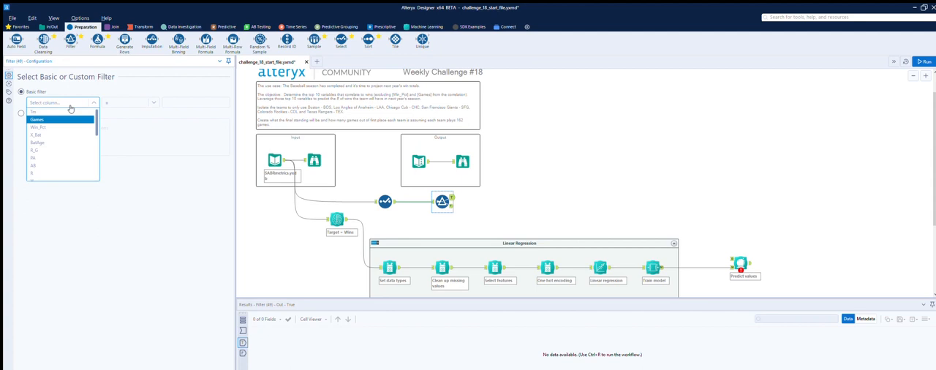
- Filter on Tm with a custom expression keeping BOS, LAA, CHC, SFG, COL and TEX, then run
{"action": "left_click", "coordinate": [39, 110]}
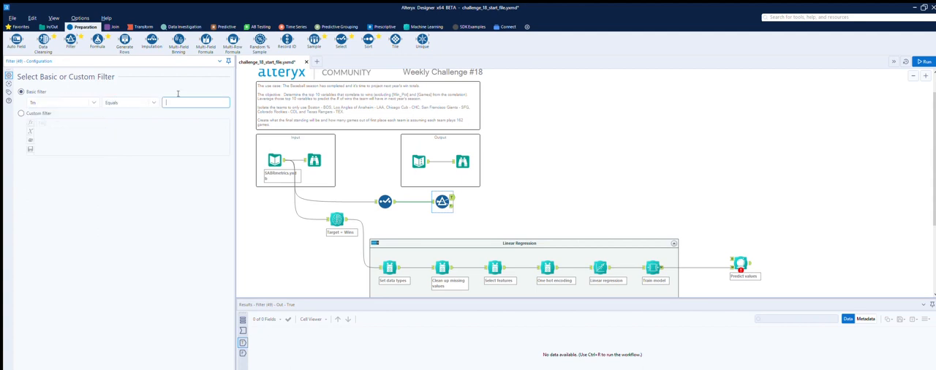
{"action": "type", "text": "BO"}
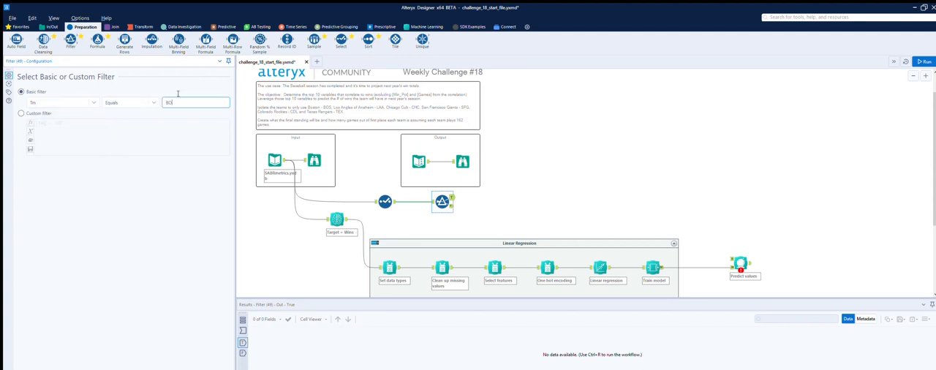
{"action": "left_click", "coordinate": [20, 114]}
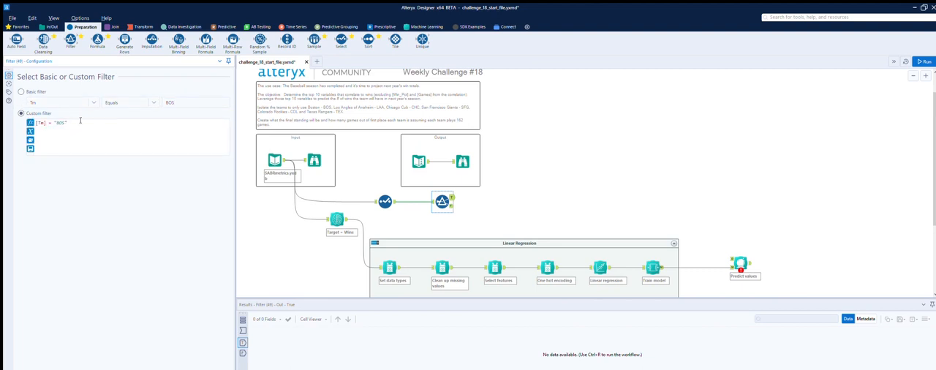
{"action": "left_click", "coordinate": [48, 122]}
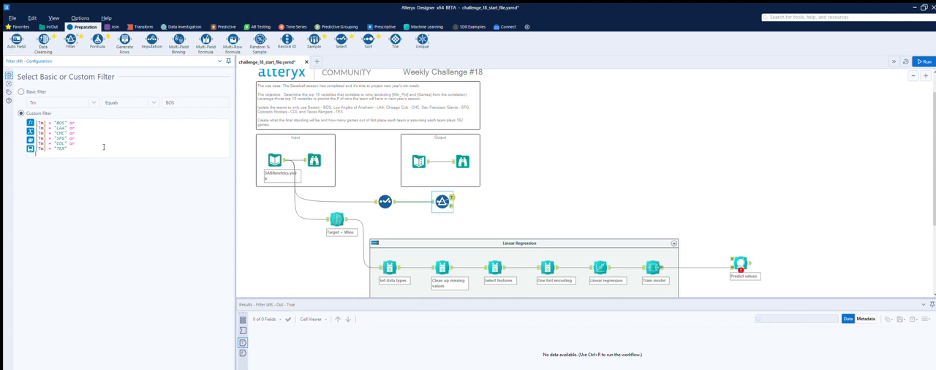
{"action": "left_click", "coordinate": [928, 61]}
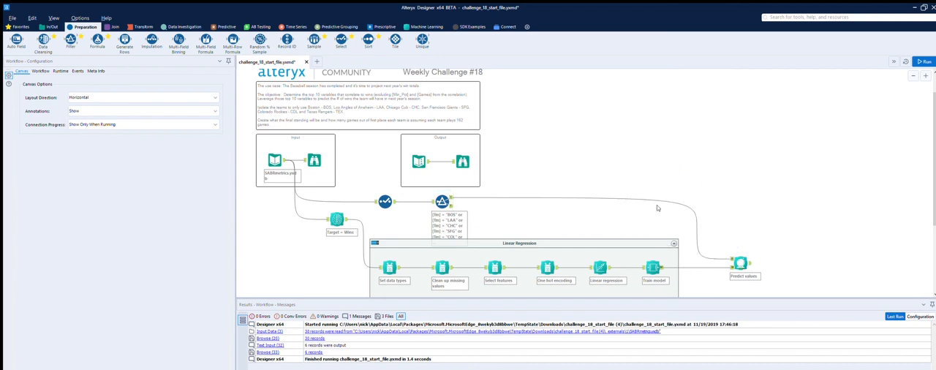
- Run the filtered workflow and view the Wins_predicted values for the six teams
{"action": "left_click", "coordinate": [928, 61]}
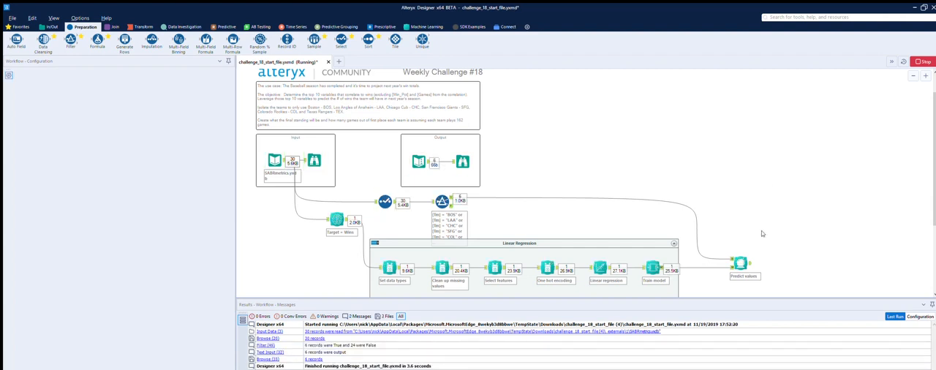
{"action": "left_click", "coordinate": [742, 264]}
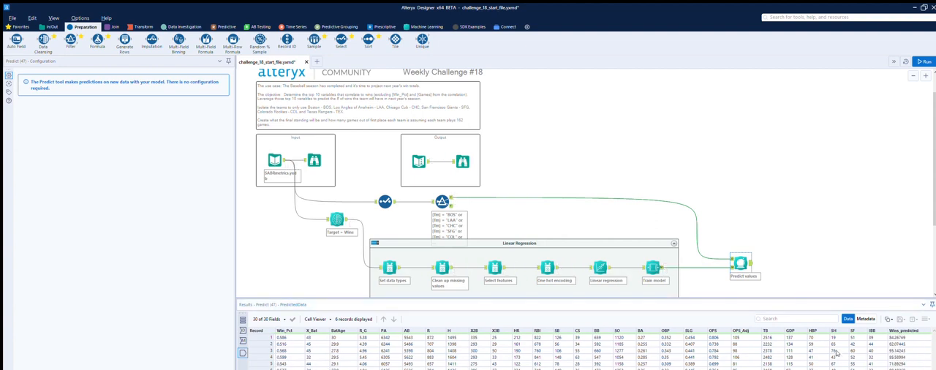
{"action": "mouse_move", "coordinate": [838, 353]}
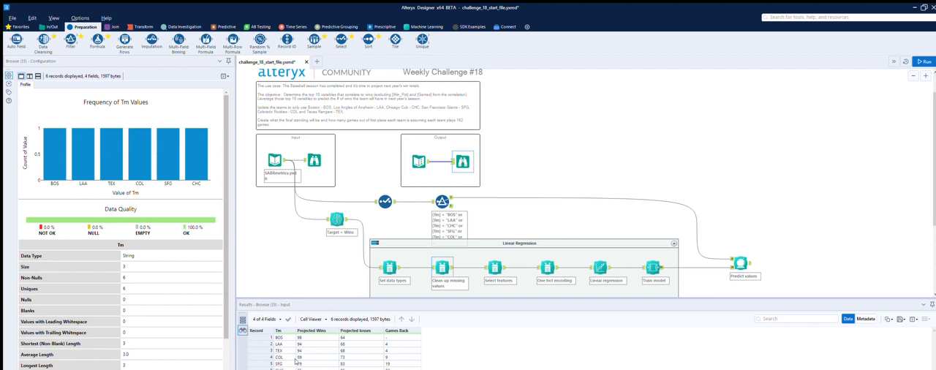
{"action": "mouse_move", "coordinate": [289, 364]}
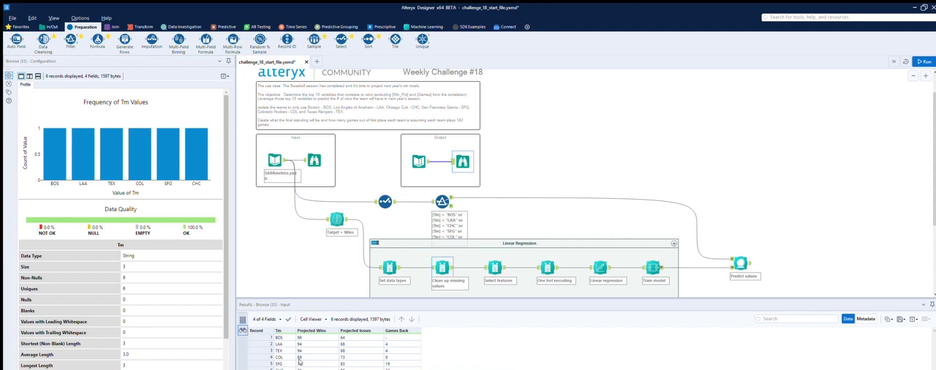
{"action": "mouse_move", "coordinate": [558, 223]}
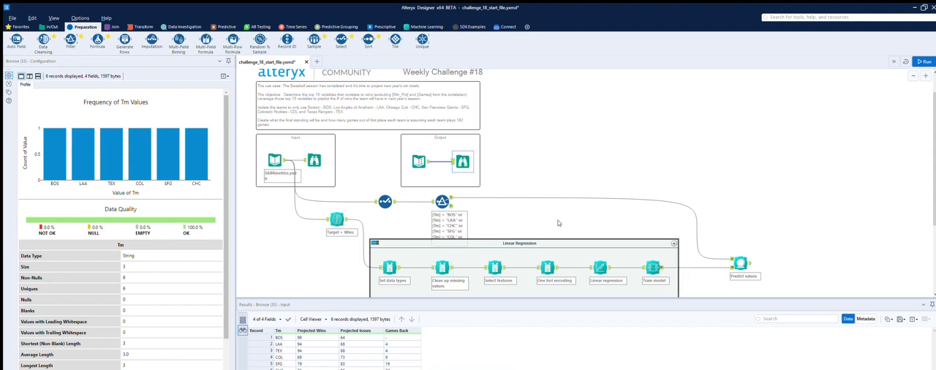
{"action": "mouse_move", "coordinate": [522, 259]}
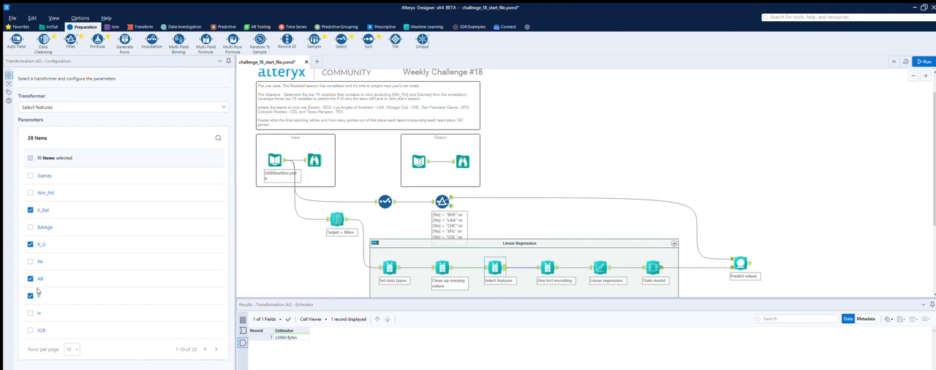
- Bring up the Data Investigation tools to add a Pearson Correlation step
{"action": "left_click", "coordinate": [184, 27]}
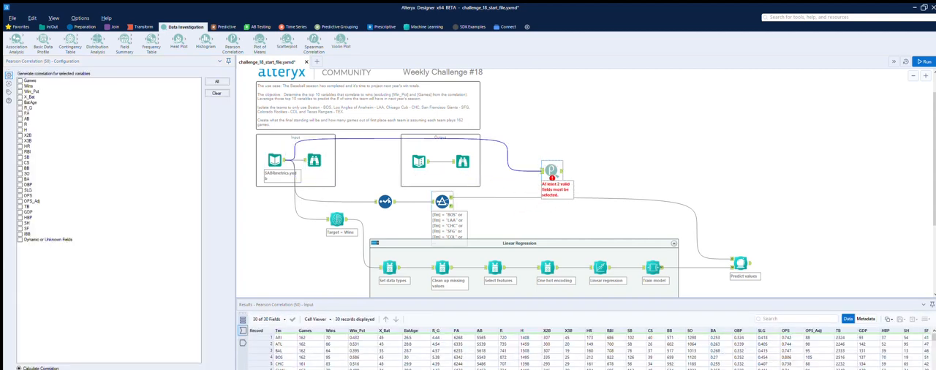
{"action": "mouse_move", "coordinate": [215, 77]}
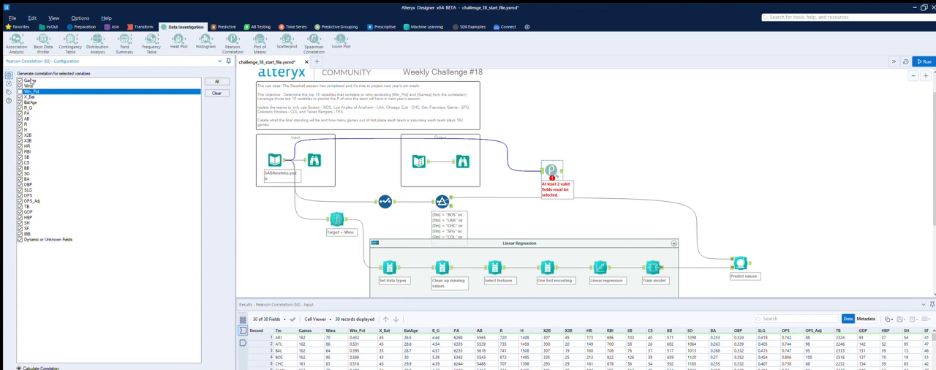
- Exclude Games from the correlation fields and run the workflow to compute correlations
{"action": "left_click", "coordinate": [29, 79]}
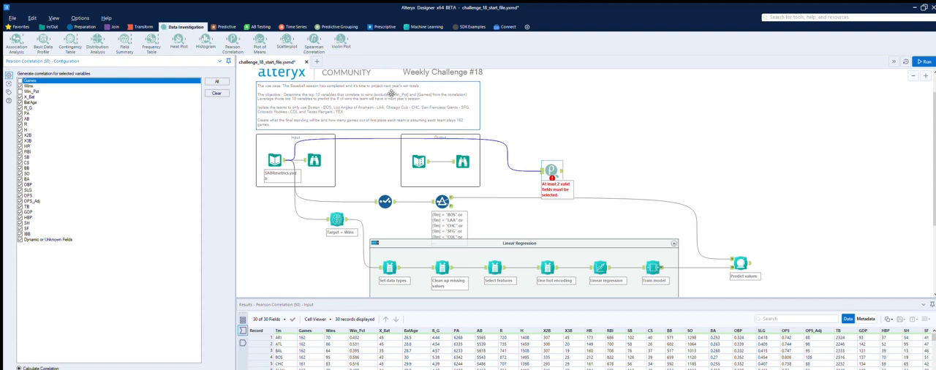
{"action": "mouse_move", "coordinate": [436, 89]}
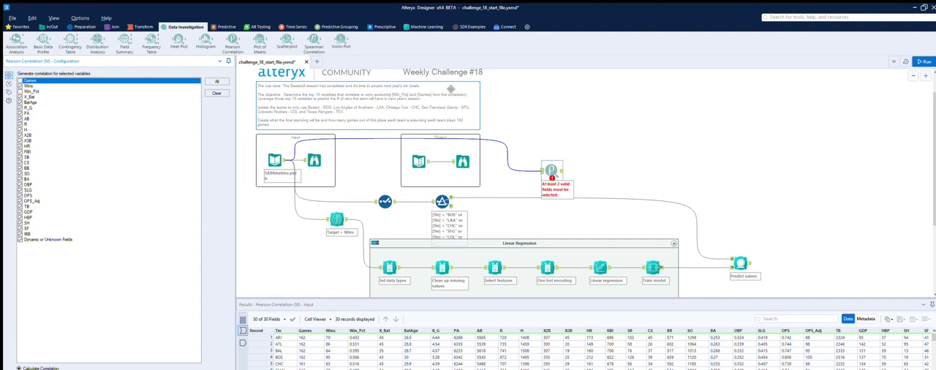
{"action": "mouse_move", "coordinate": [449, 241]}
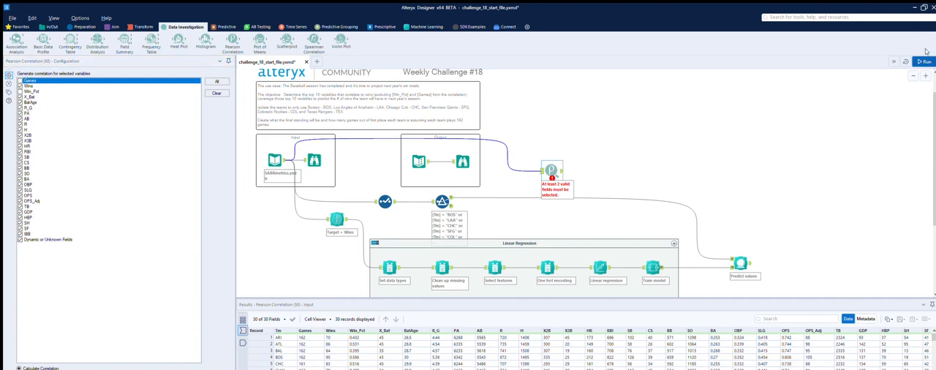
{"action": "left_click", "coordinate": [929, 60]}
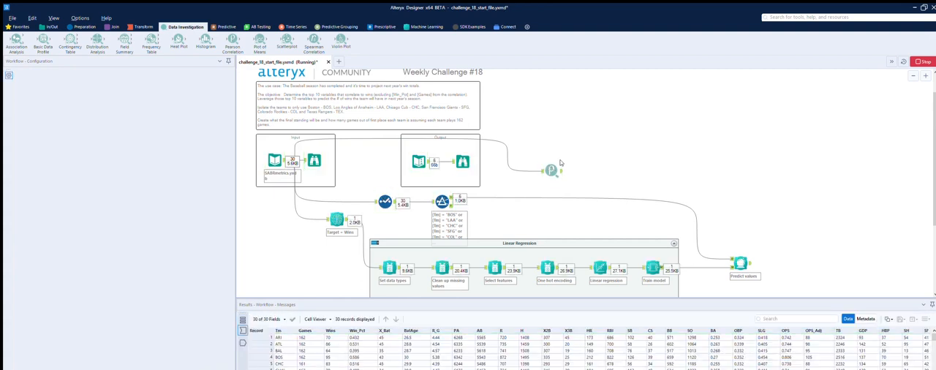
- View the correlation matrix results and bring up the Preparation tools for a Select step
{"action": "left_click", "coordinate": [550, 170]}
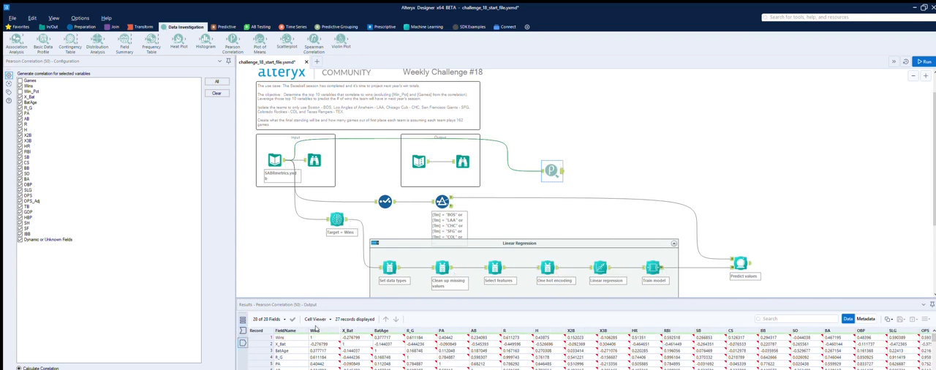
{"action": "mouse_move", "coordinate": [316, 339]}
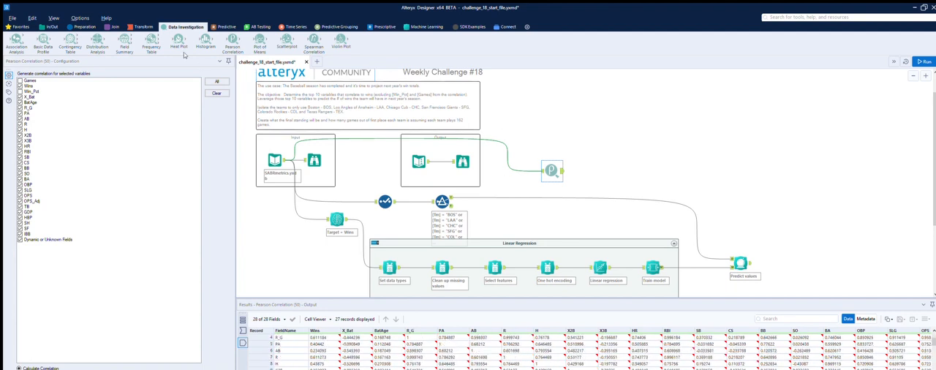
{"action": "left_click", "coordinate": [84, 27]}
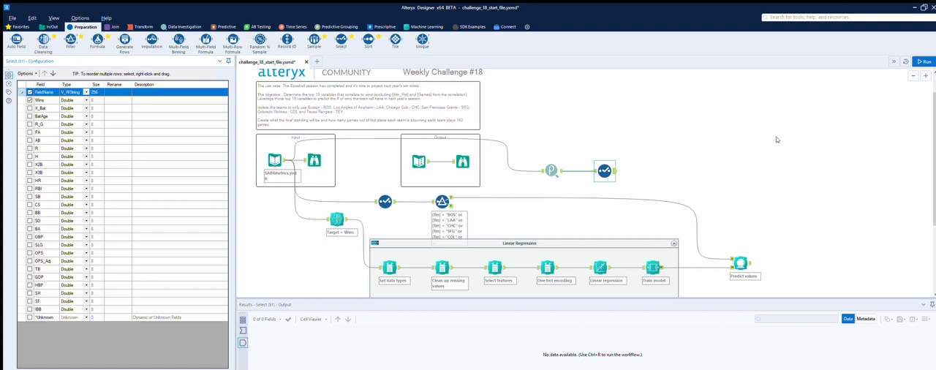
- Add a Sort step ordering Wins correlations descending, run, and review the top-correlated stats
{"action": "left_click", "coordinate": [926, 62]}
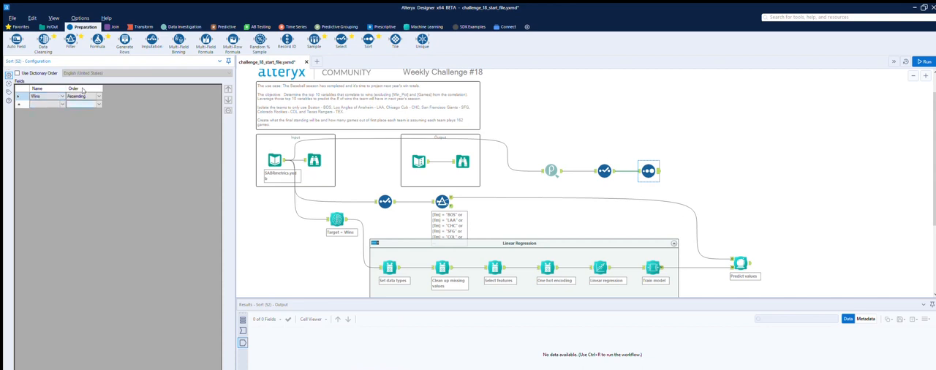
{"action": "left_click", "coordinate": [92, 96]}
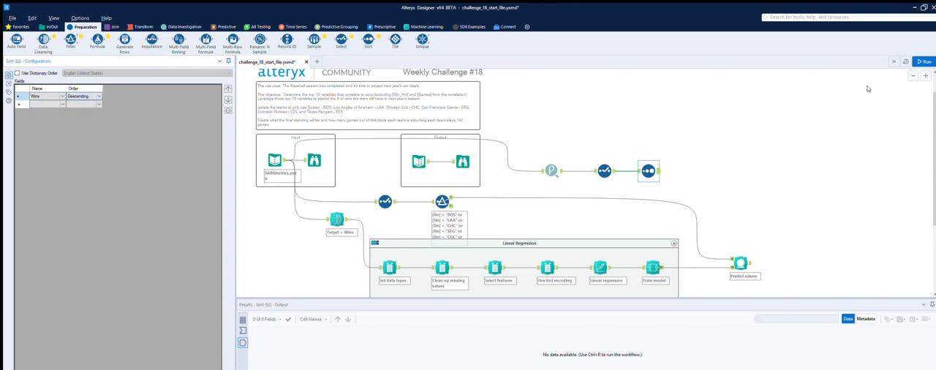
{"action": "left_click", "coordinate": [927, 61]}
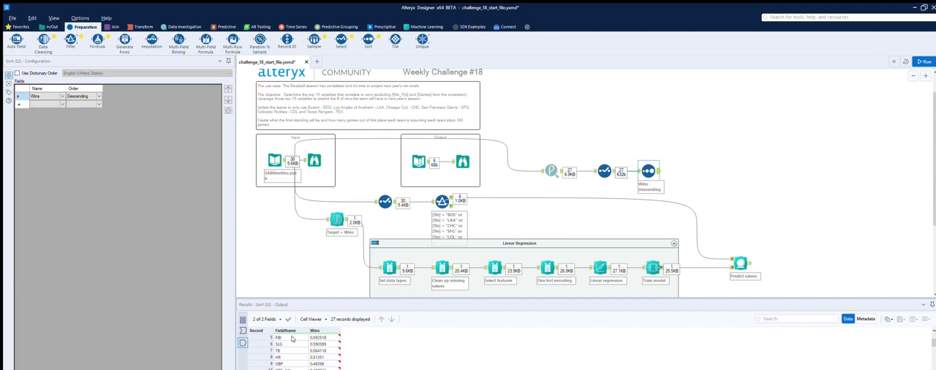
{"action": "scroll", "scroll_direction": "down", "scroll_amount": 3}
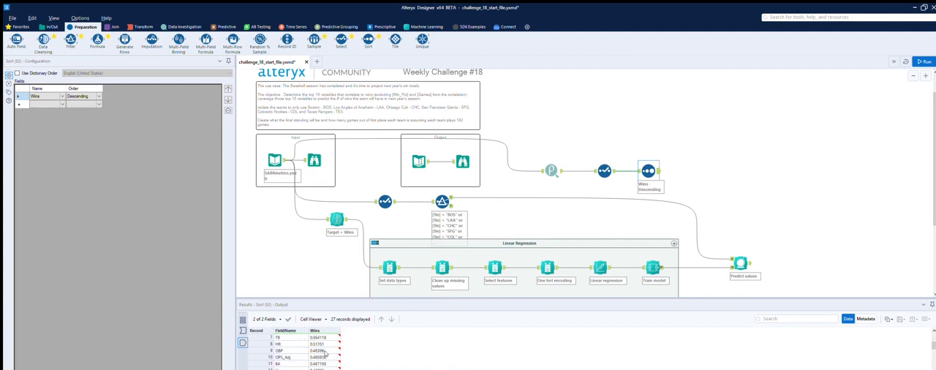
{"action": "left_click", "coordinate": [499, 266]}
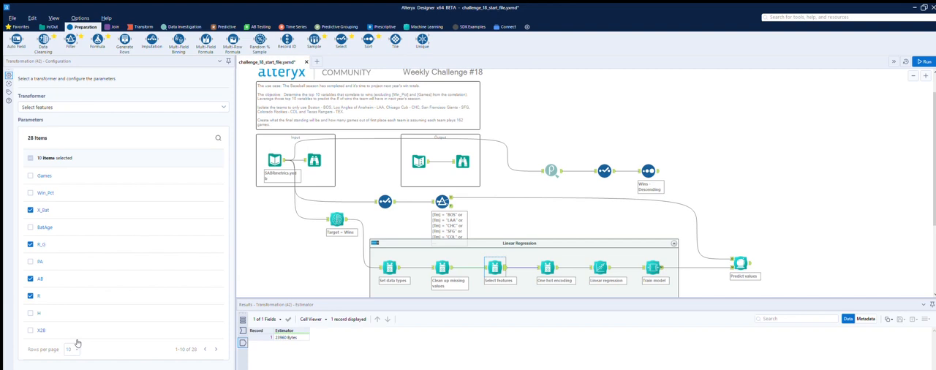
{"action": "mouse_move", "coordinate": [78, 337]}
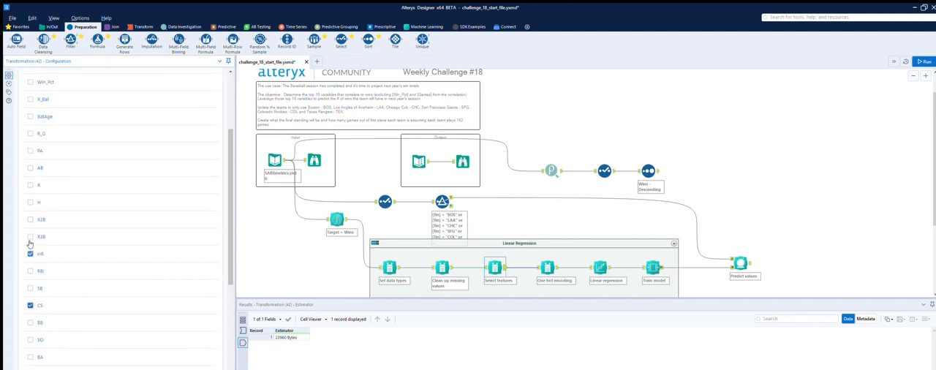
- Toggle HBP in the Select features predictor list and return to the workflow run messages
{"action": "scroll", "scroll_direction": "down", "scroll_amount": 3}
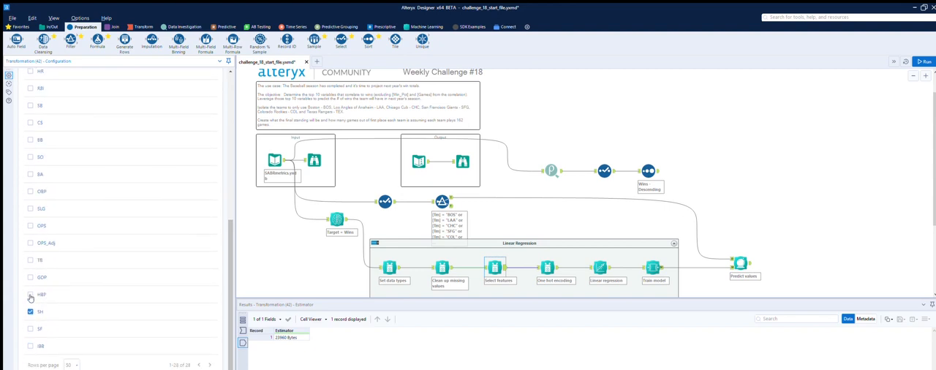
{"action": "left_click", "coordinate": [29, 311]}
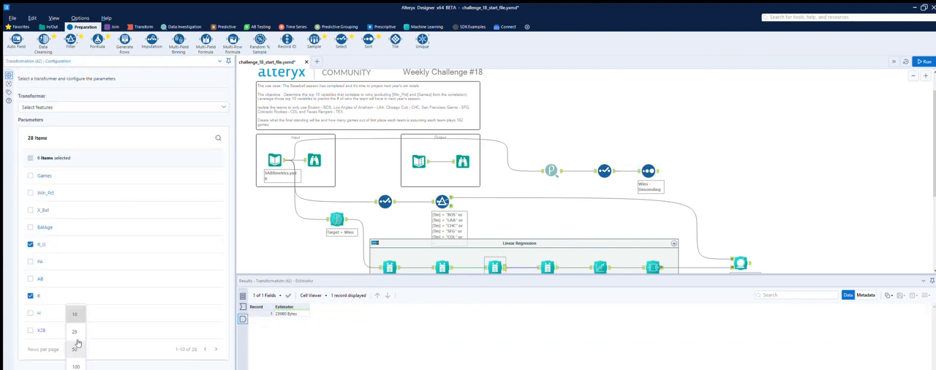
{"action": "left_click", "coordinate": [73, 312]}
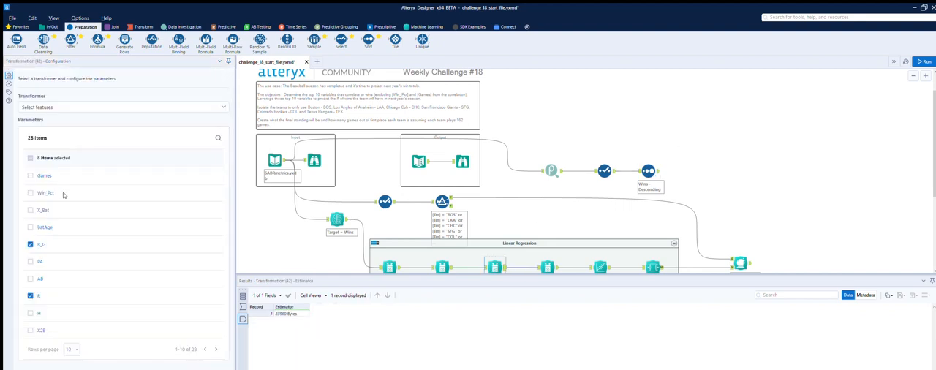
{"action": "left_click", "coordinate": [926, 62]}
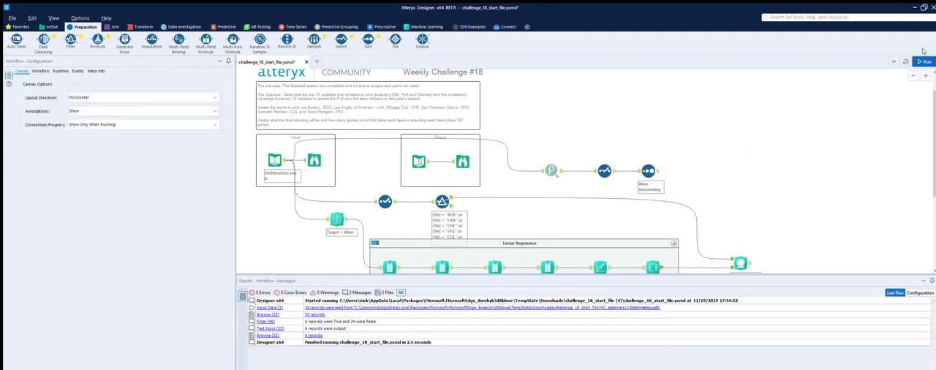
{"action": "left_click", "coordinate": [926, 61]}
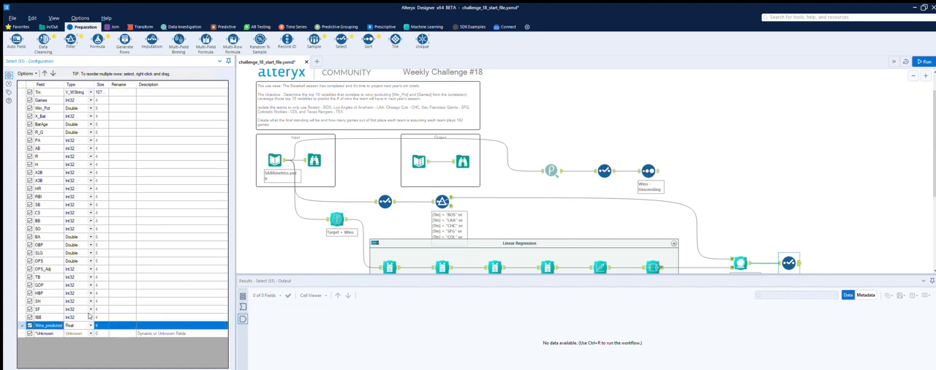
{"action": "mouse_move", "coordinate": [77, 341]}
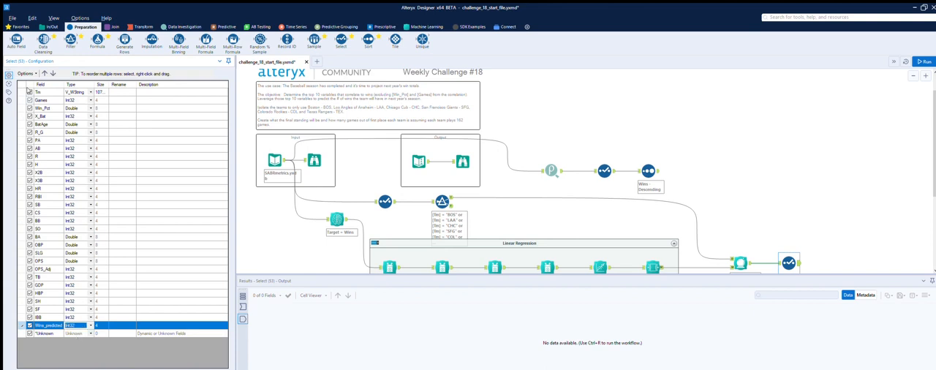
- Keep only Tm and Wins_predicted, with Wins_predicted as a whole-number field
{"action": "left_click", "coordinate": [41, 124]}
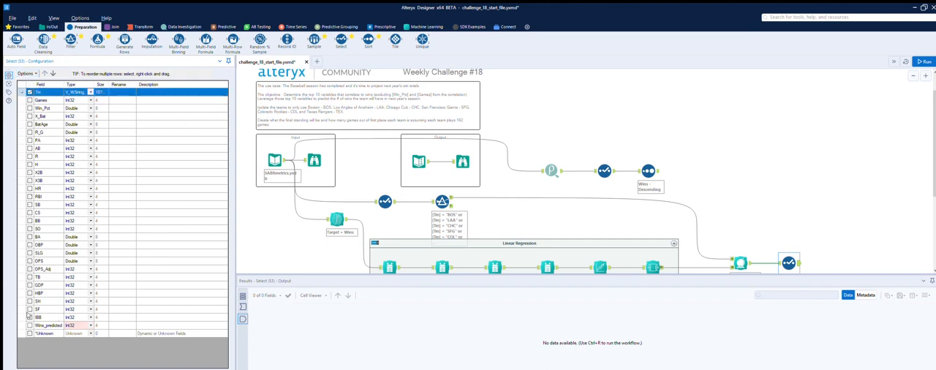
{"action": "left_click", "coordinate": [45, 336]}
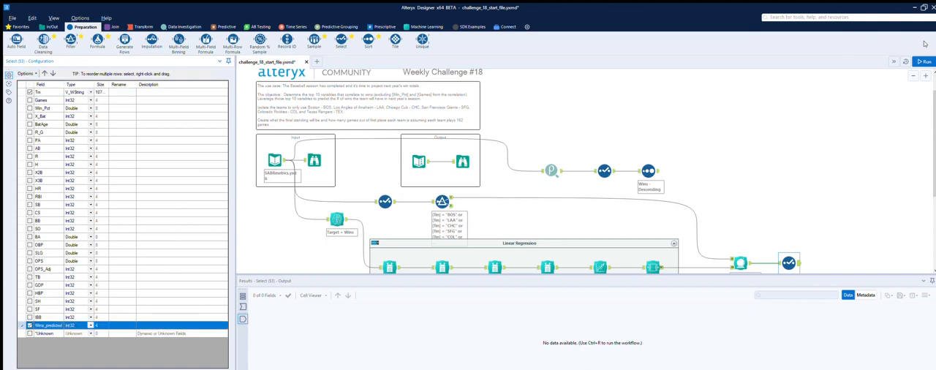
{"action": "left_click", "coordinate": [928, 61]}
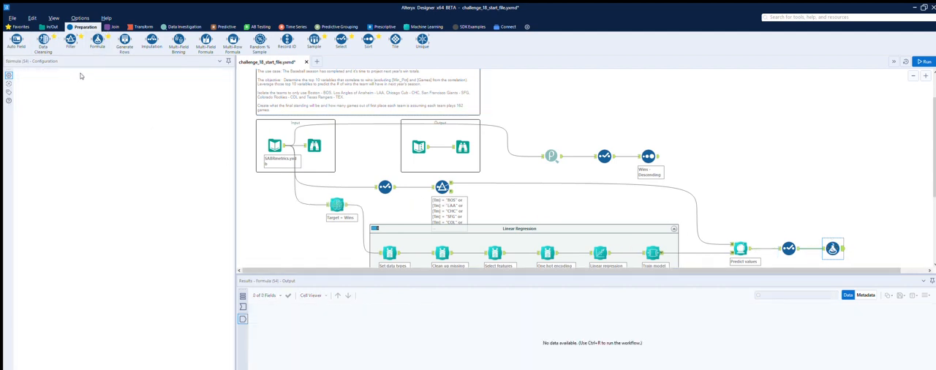
- Create an Int32 column Games set to 162, run, fix the string error and rerun
{"action": "left_click", "coordinate": [52, 79]}
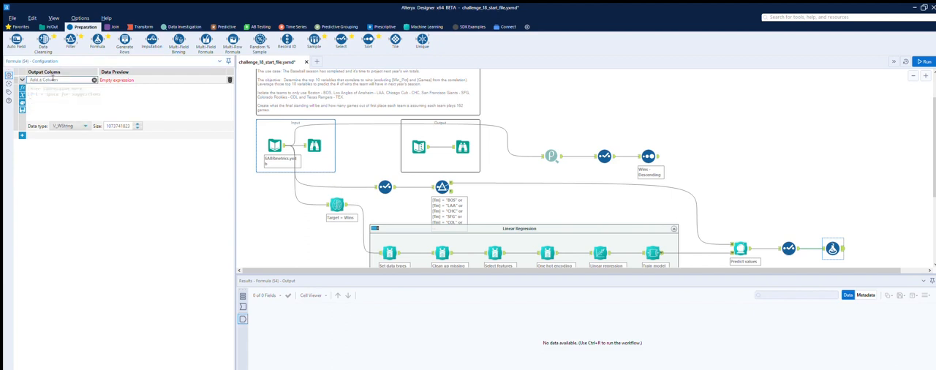
{"action": "type", "text": "Games"}
{"action": "type", "text": "'162'"}
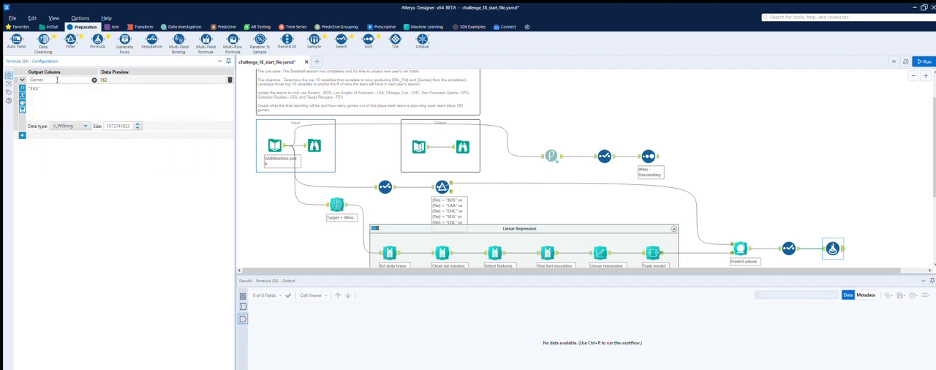
{"action": "left_click", "coordinate": [69, 125]}
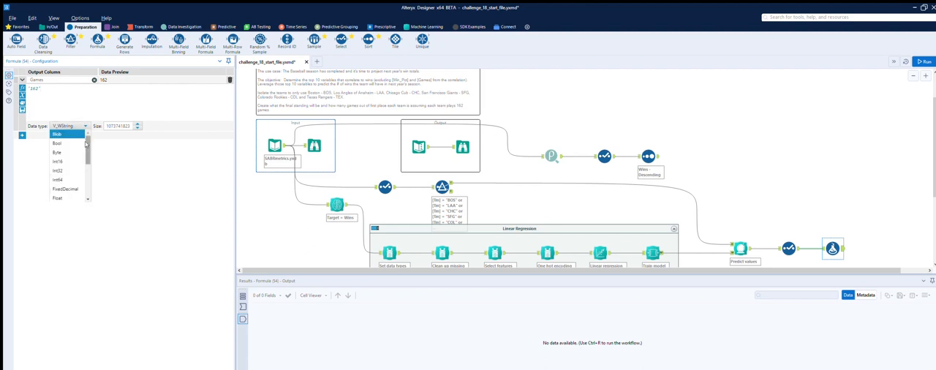
{"action": "left_click", "coordinate": [58, 170]}
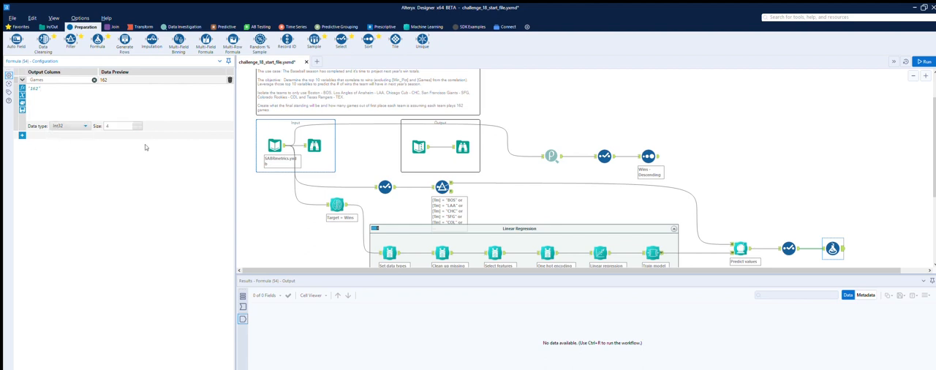
{"action": "mouse_move", "coordinate": [921, 49]}
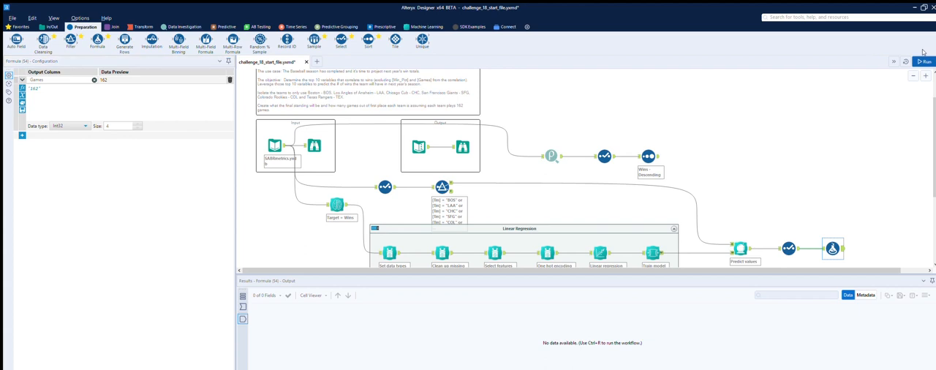
{"action": "left_click", "coordinate": [923, 62]}
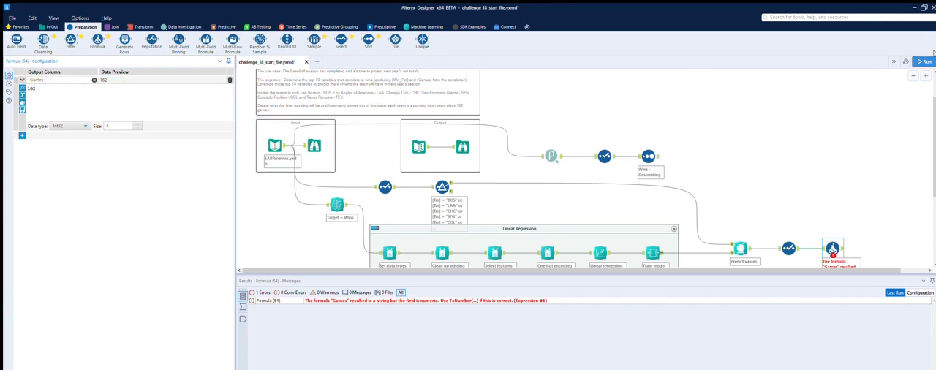
{"action": "left_click", "coordinate": [928, 62]}
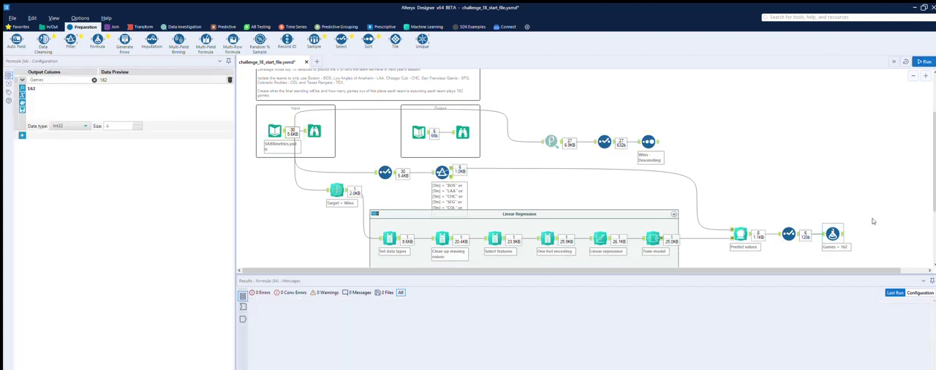
- Scroll the expected output table to review the results
{"action": "scroll", "scroll_direction": "down", "scroll_amount": 3}
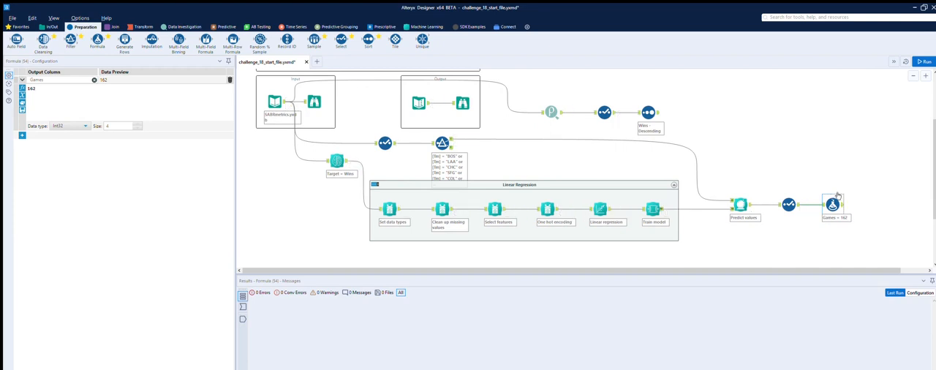
{"action": "mouse_move", "coordinate": [843, 194]}
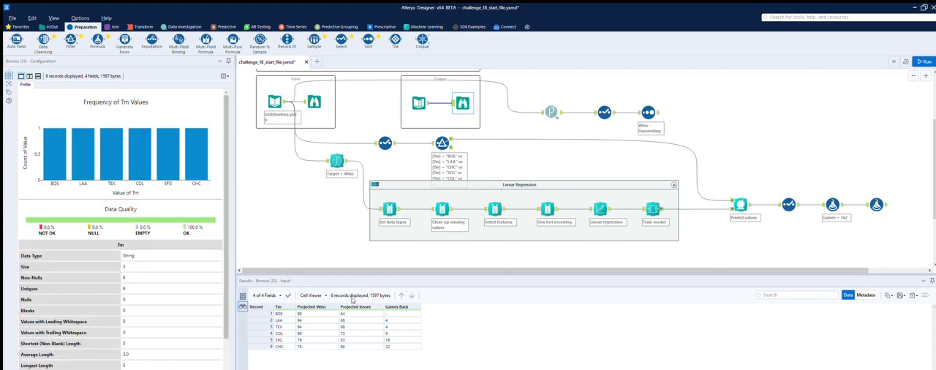
{"action": "mouse_move", "coordinate": [333, 300]}
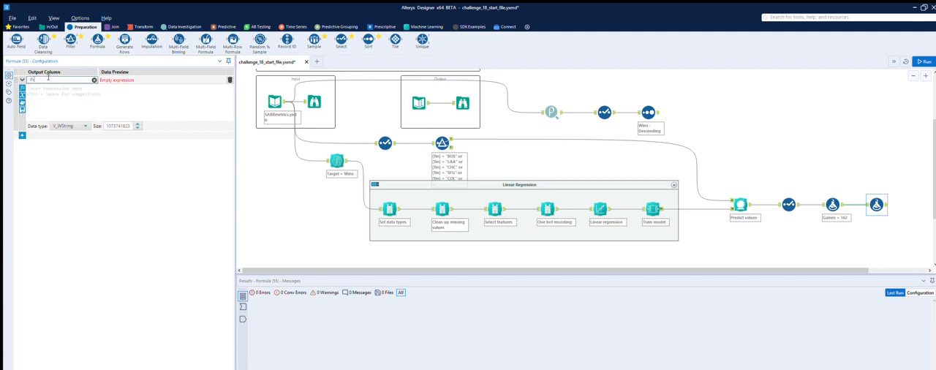
- Define Projected Losses as [Games]-[Wins_predicted] stored as Int32 and apply it
{"action": "type", "text": "Projected"}
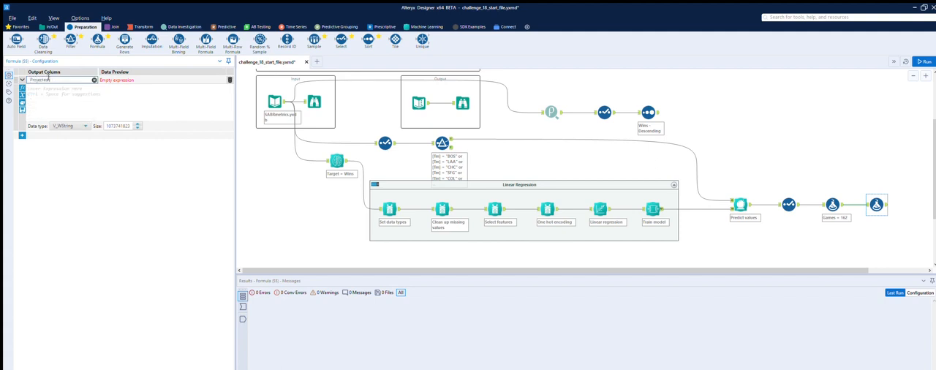
{"action": "type", "text": "Projected Losses"}
{"action": "left_click", "coordinate": [130, 102]}
{"action": "type", "text": "[Games] - ["}
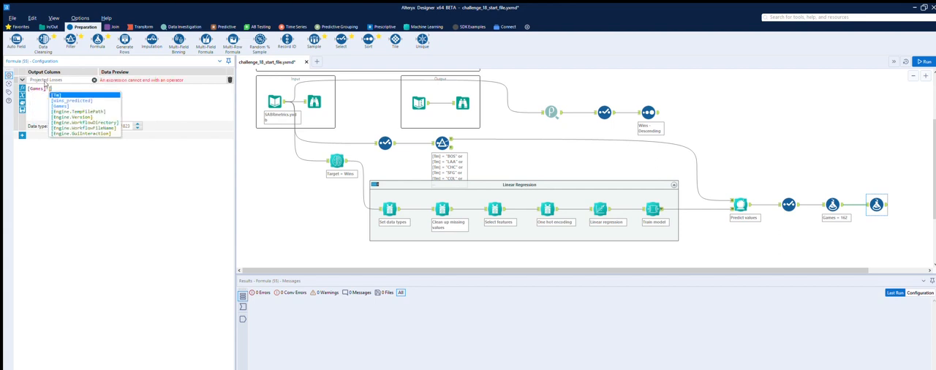
{"action": "left_click", "coordinate": [71, 101]}
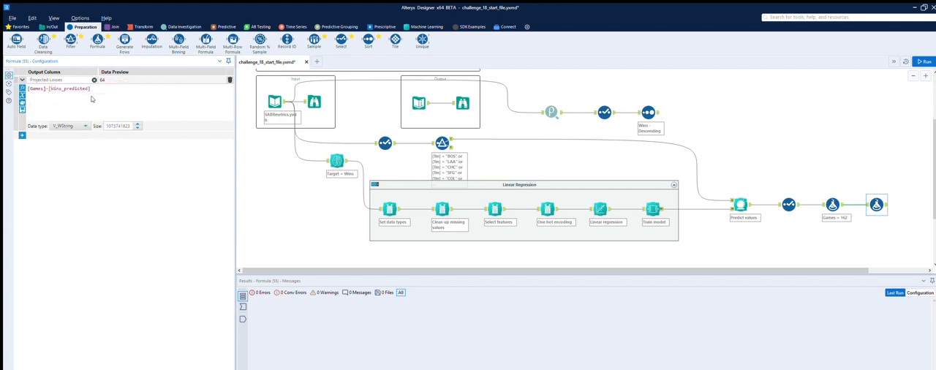
{"action": "left_click", "coordinate": [87, 125]}
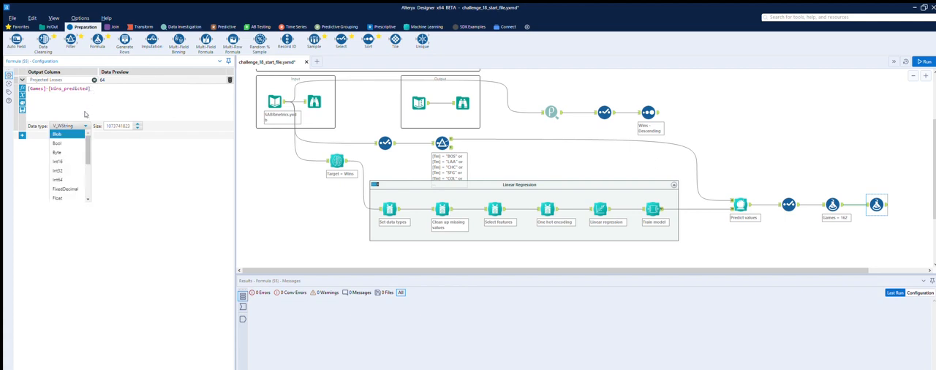
{"action": "left_click", "coordinate": [60, 167]}
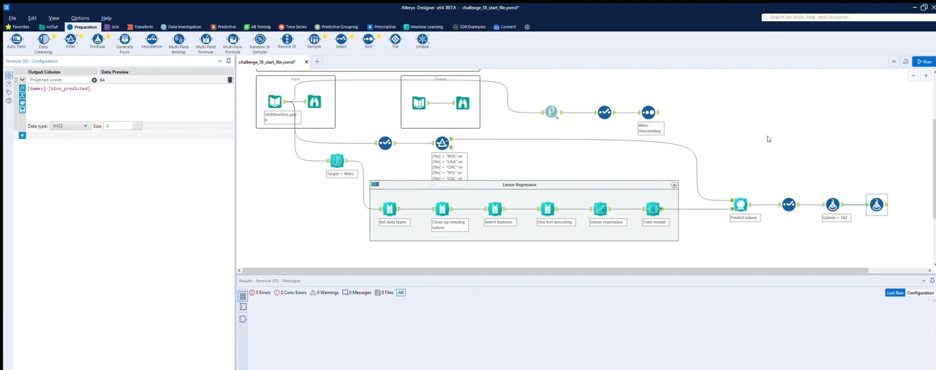
{"action": "left_click", "coordinate": [925, 61]}
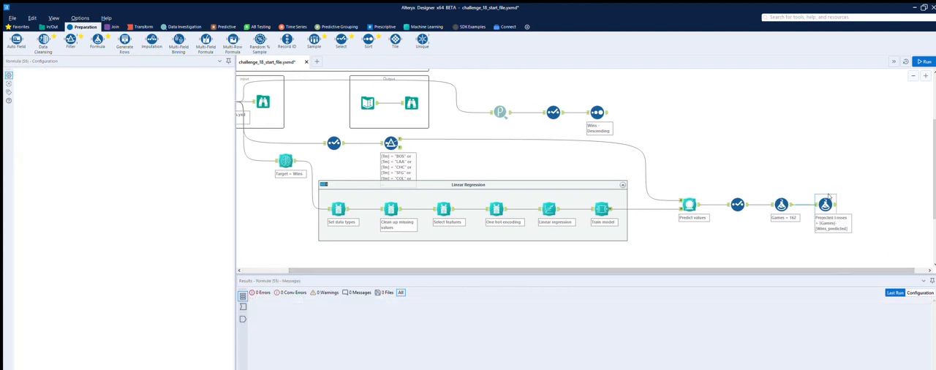
- Sort teams by Wins_predicted descending, run, and compare with the expected reference output
{"action": "left_click", "coordinate": [926, 59]}
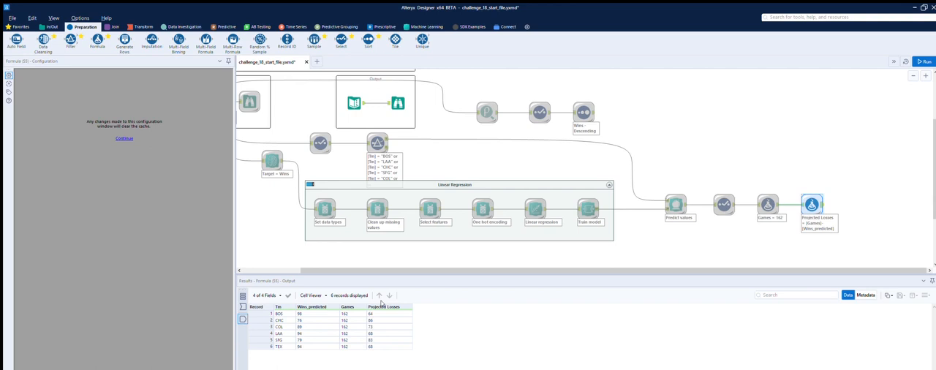
{"action": "mouse_move", "coordinate": [382, 334]}
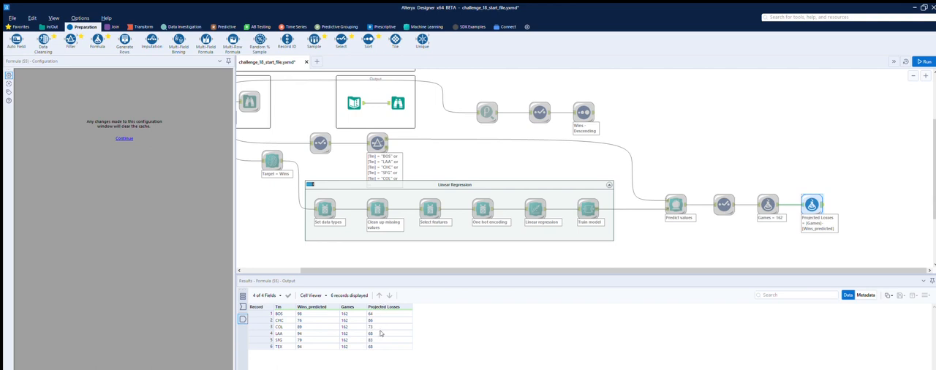
{"action": "mouse_move", "coordinate": [312, 338]}
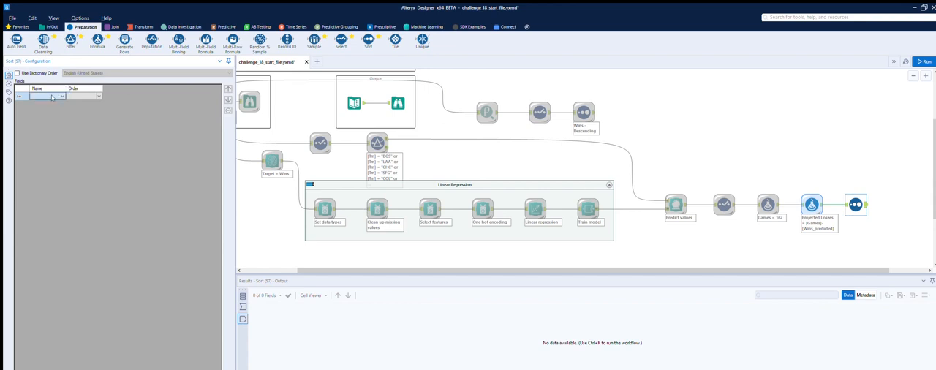
{"action": "left_click", "coordinate": [45, 97]}
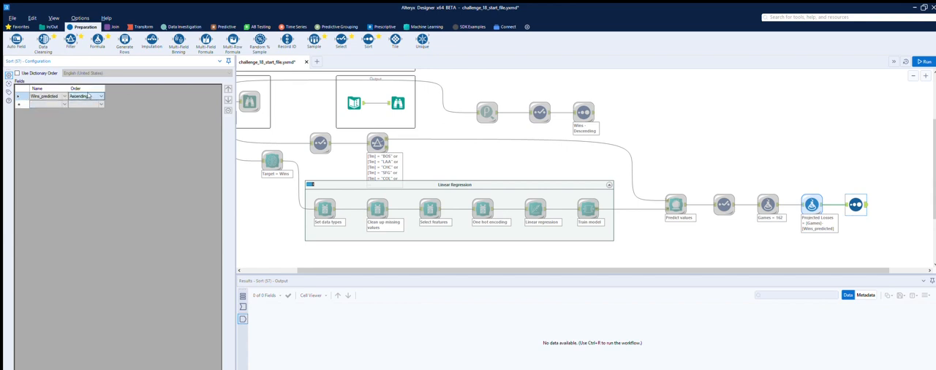
{"action": "left_click", "coordinate": [104, 95]}
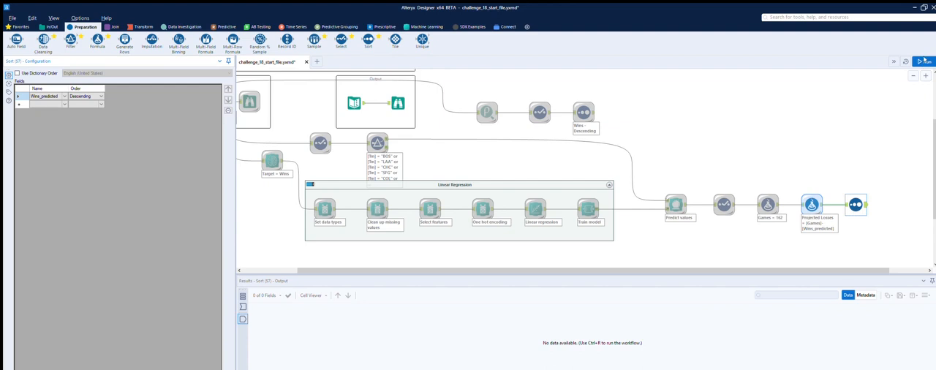
{"action": "left_click", "coordinate": [925, 62]}
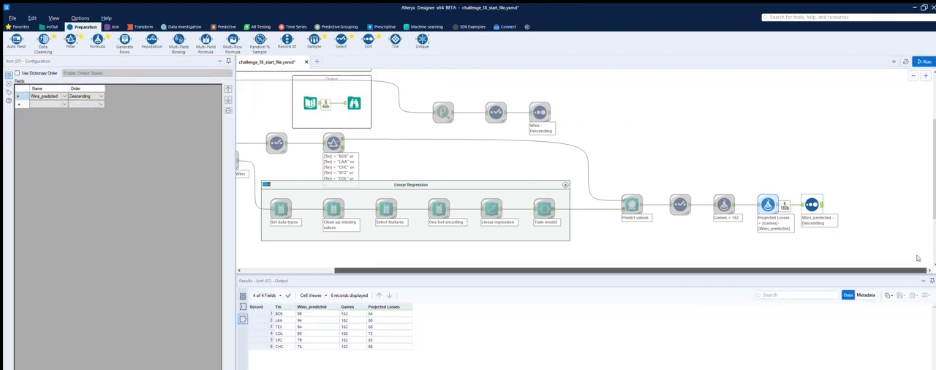
{"action": "left_click", "coordinate": [926, 60]}
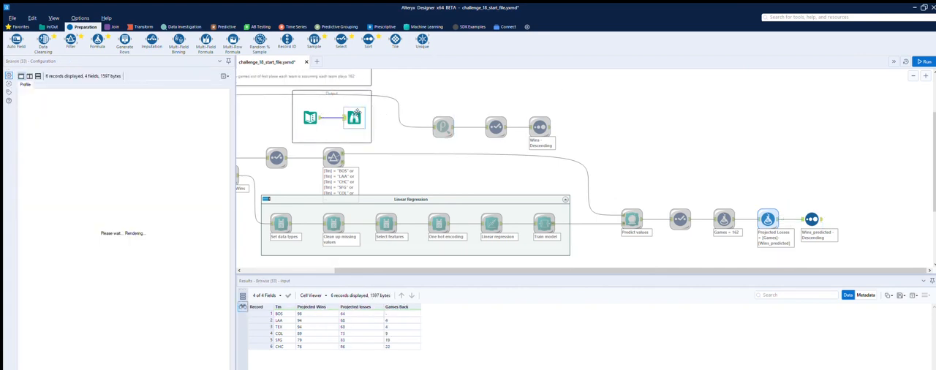
- Return to the sorted results showing six teams from BOS at 98 to CHC at 76
{"action": "left_click", "coordinate": [816, 220]}
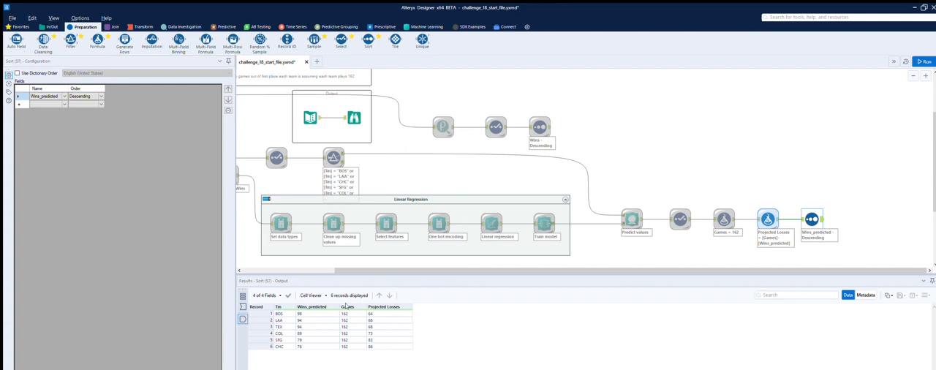
{"action": "mouse_move", "coordinate": [346, 243]}
{"action": "type", "text": "Project wins"}
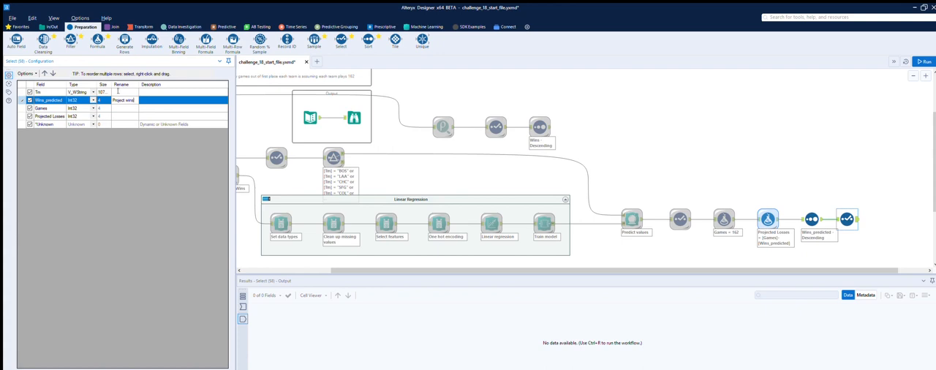
- Uncheck the Games field in the Select step so it is dropped from the output
{"action": "left_click", "coordinate": [41, 108]}
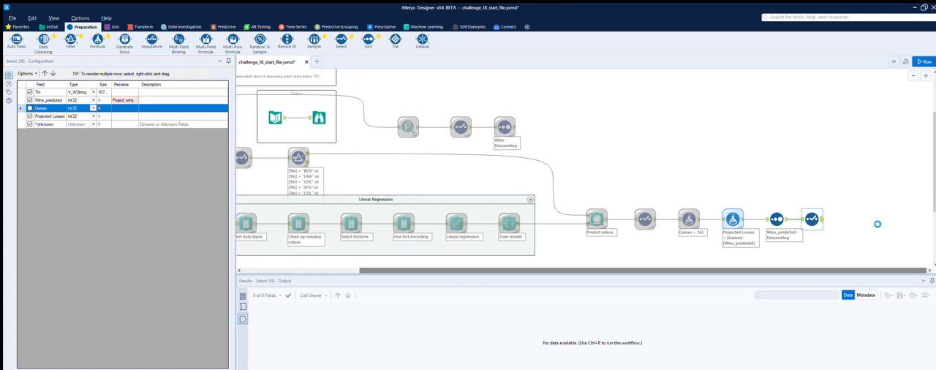
{"action": "left_click", "coordinate": [925, 62]}
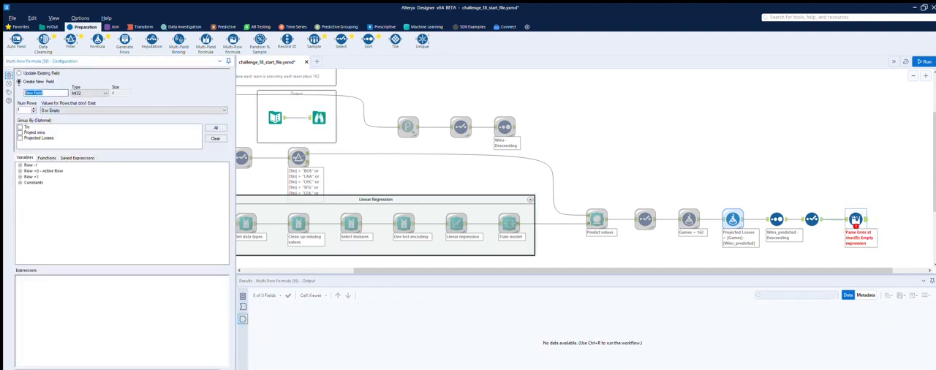
- Create Games Back as [Row-1:Project wins]-[Project wins], run, and view the six teams' output
{"action": "type", "text": "Games Back"}
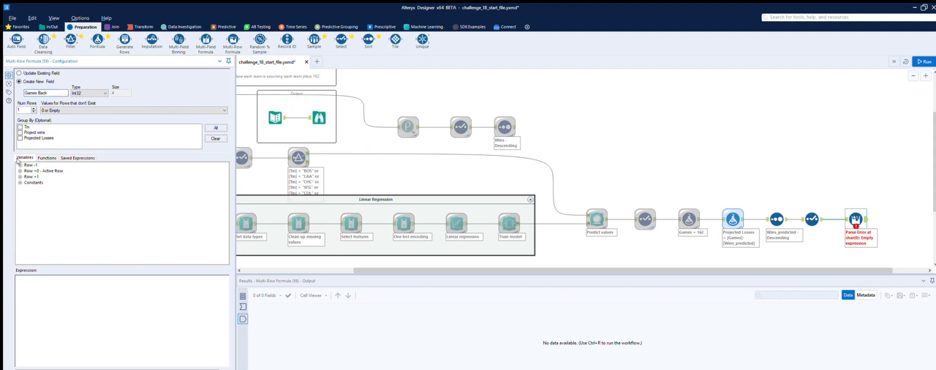
{"action": "left_click", "coordinate": [18, 171]}
{"action": "type", "text": "[Row-1:Project wins]-"}
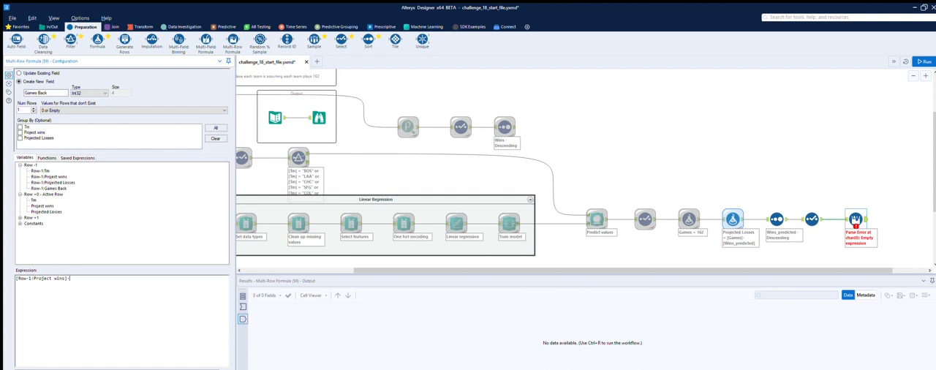
{"action": "left_click", "coordinate": [42, 206]}
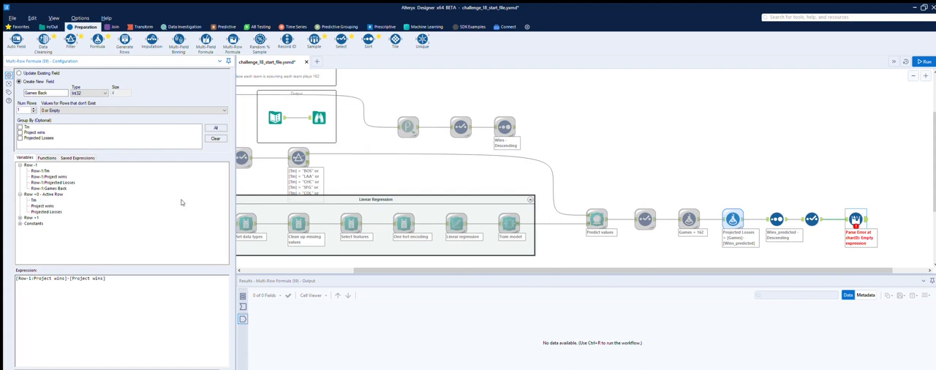
{"action": "left_click", "coordinate": [926, 60]}
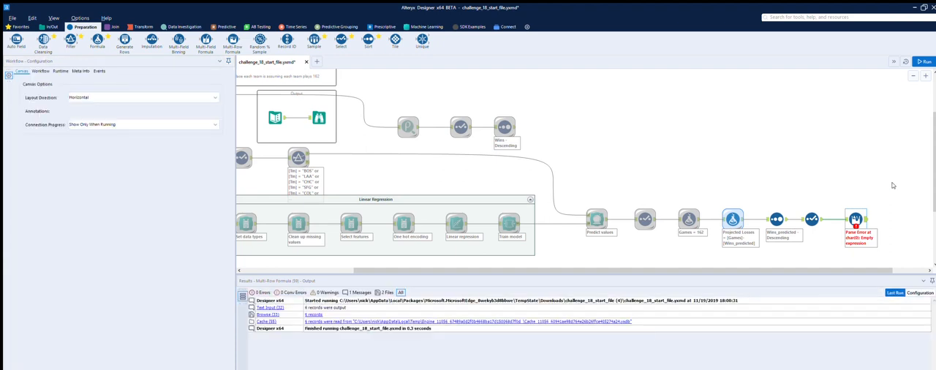
{"action": "left_click", "coordinate": [924, 58]}
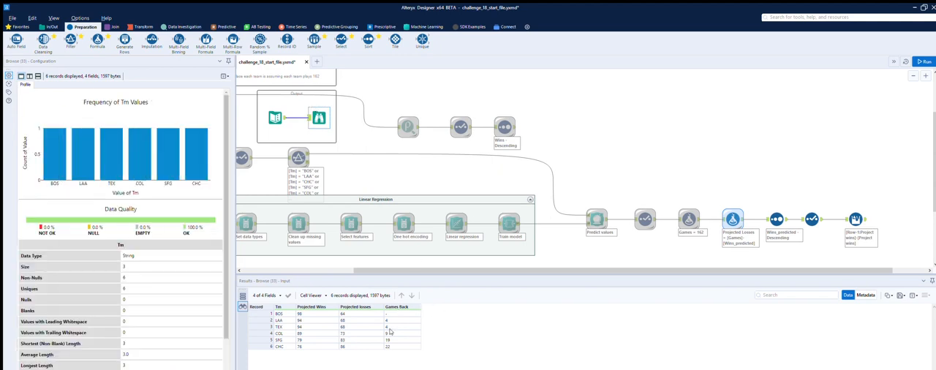
{"action": "mouse_move", "coordinate": [393, 316]}
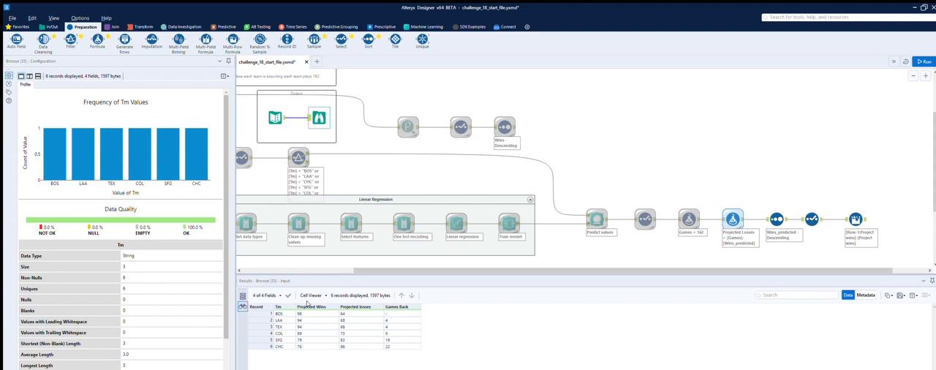
{"action": "mouse_move", "coordinate": [933, 232]}
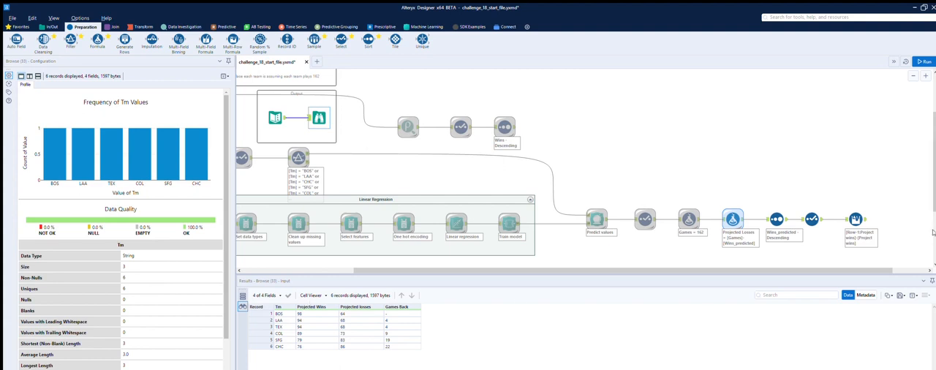
- Run the workflow without the Multi-Row step, then bring up the Join tab's tools
{"action": "left_click", "coordinate": [924, 60]}
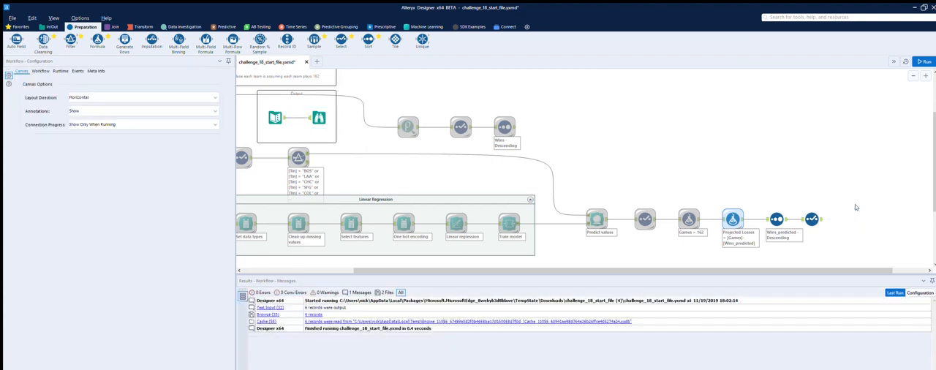
{"action": "mouse_move", "coordinate": [329, 47]}
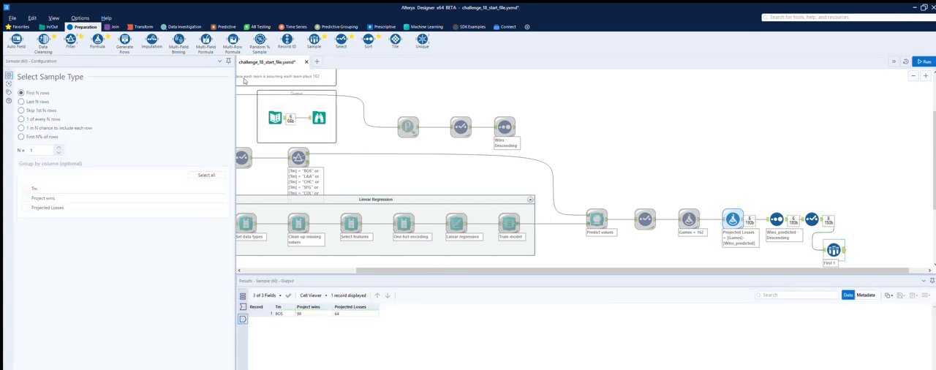
{"action": "left_click", "coordinate": [116, 22]}
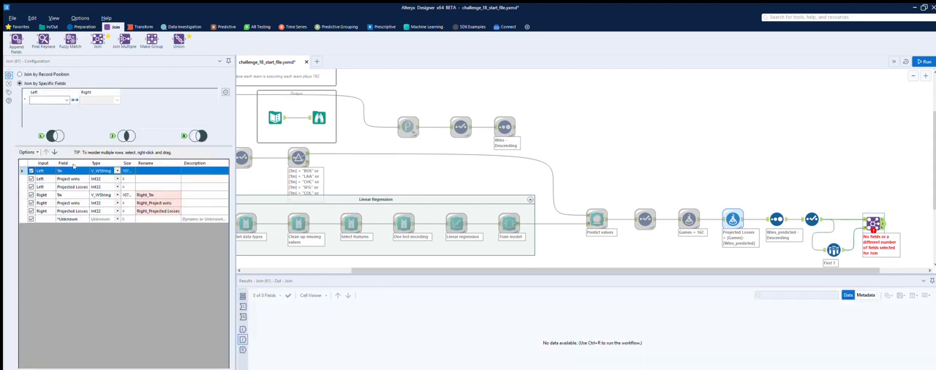
- Drop the duplicate Right Tm field, test the join, and swap it for Append Fields
{"action": "left_click", "coordinate": [71, 211]}
{"action": "type", "text": "Top"}
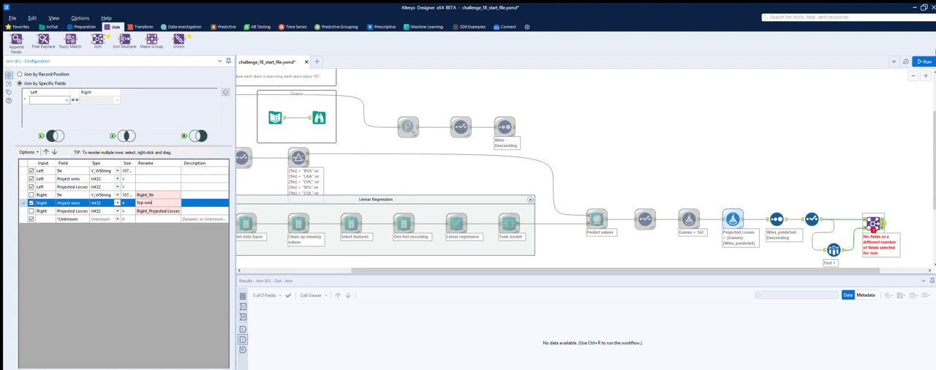
{"action": "left_click", "coordinate": [927, 60]}
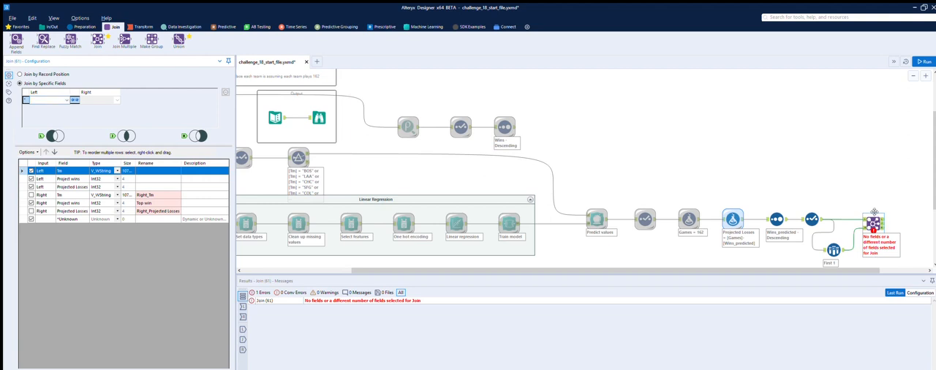
{"action": "left_click", "coordinate": [925, 59]}
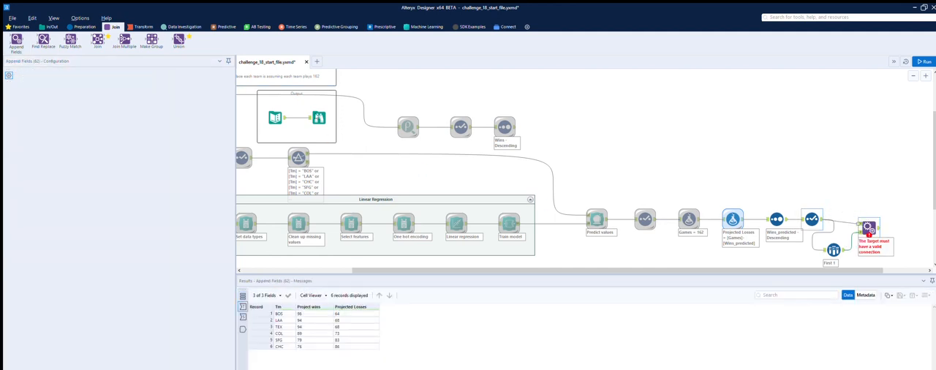
- Configure Append Fields to add Top wins to every team, then place a Formula tool after it
{"action": "left_click", "coordinate": [871, 224]}
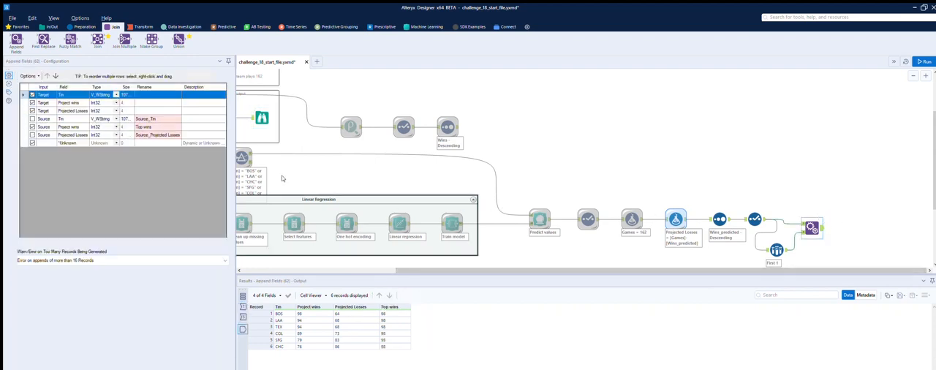
{"action": "mouse_move", "coordinate": [395, 250]}
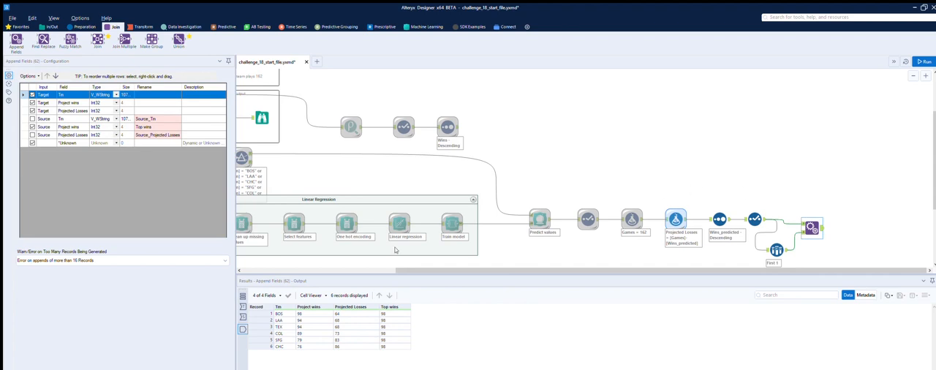
{"action": "left_click", "coordinate": [80, 24]}
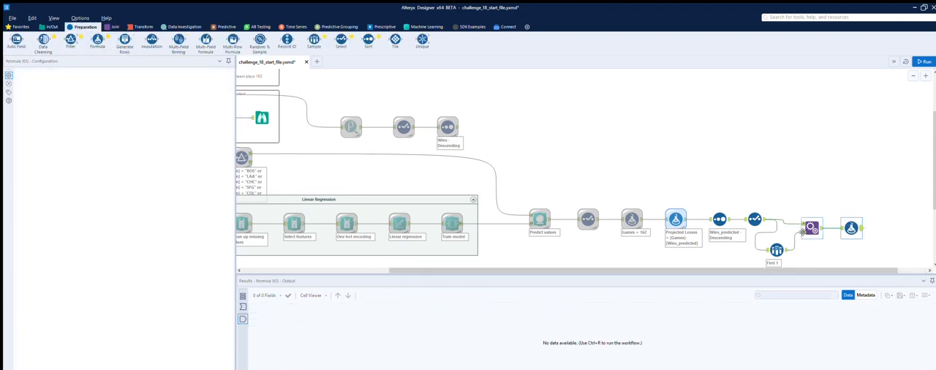
- Add an Int32 column Games Back = [Top wins]-[Project wins] and run to check its values
{"action": "left_click", "coordinate": [55, 79]}
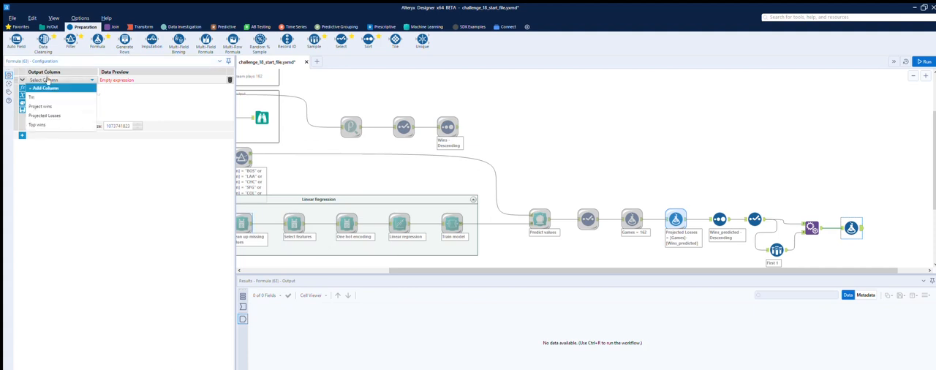
{"action": "left_click", "coordinate": [44, 88]}
{"action": "type", "text": "[Top wins]-"}
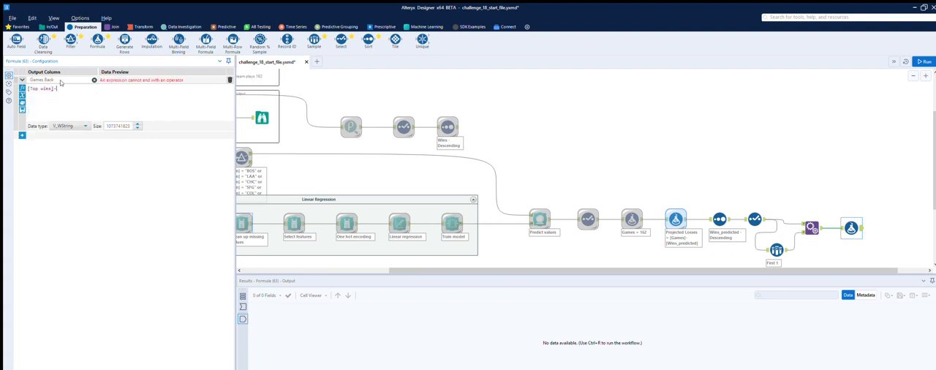
{"action": "type", "text": "[Predict wins]"}
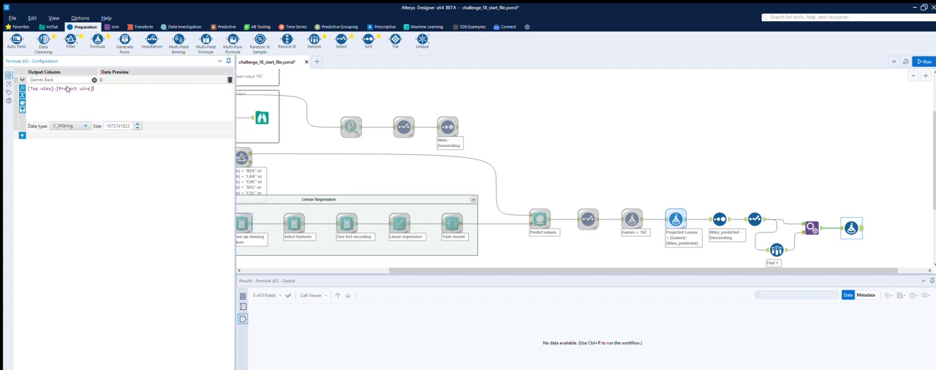
{"action": "left_click", "coordinate": [91, 126]}
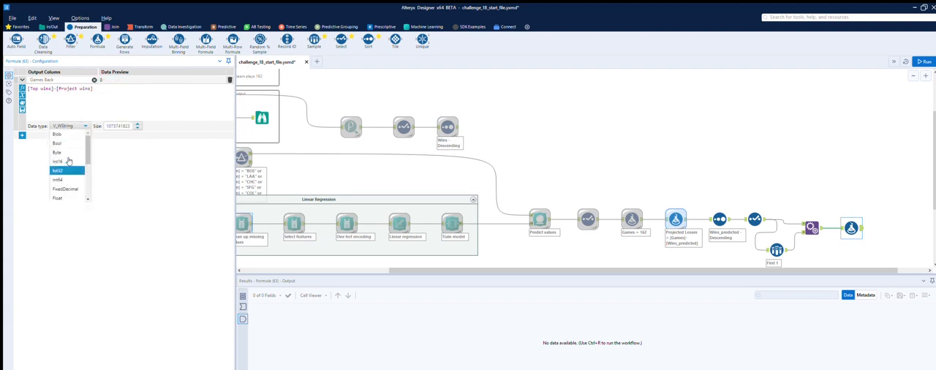
{"action": "left_click", "coordinate": [65, 170]}
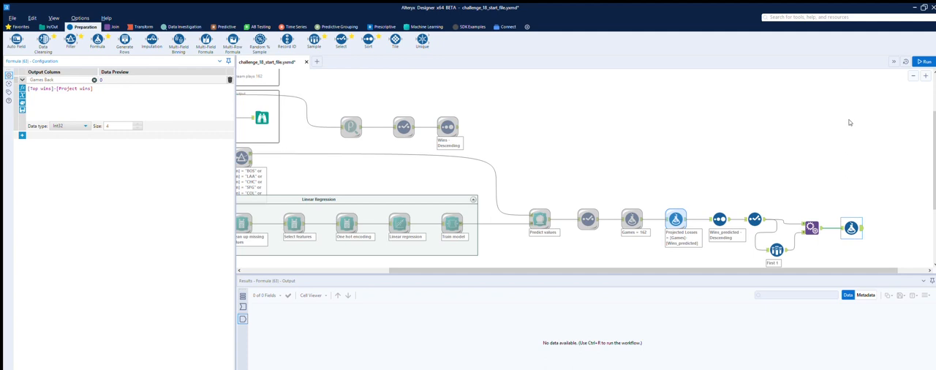
{"action": "left_click", "coordinate": [926, 62]}
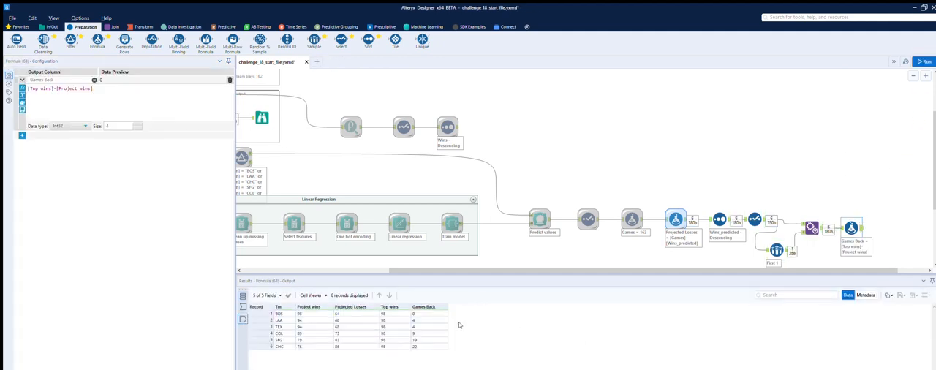
{"action": "mouse_move", "coordinate": [454, 132]}
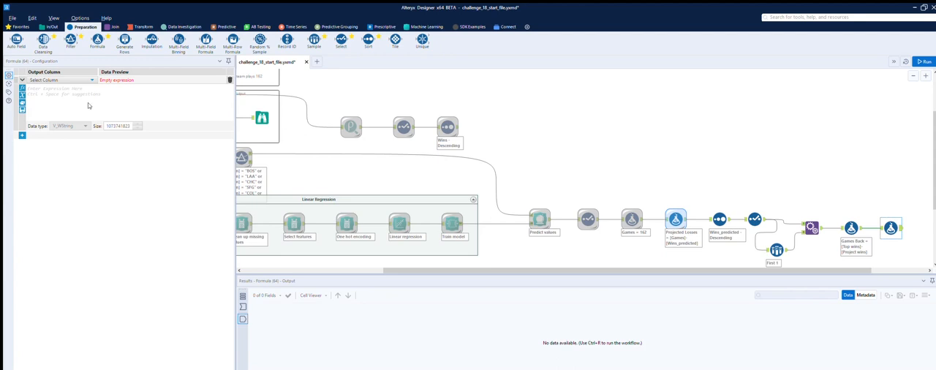
- Update Games Back with IF [Games Back]=0 THEN '-' ELSE [Games Back] ENDIF and run
{"action": "left_click", "coordinate": [62, 80]}
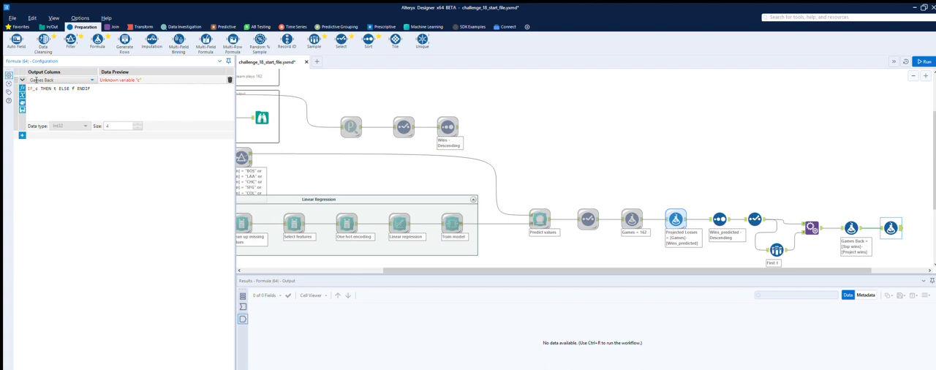
{"action": "mouse_move", "coordinate": [55, 107]}
{"action": "type", "text": "["}
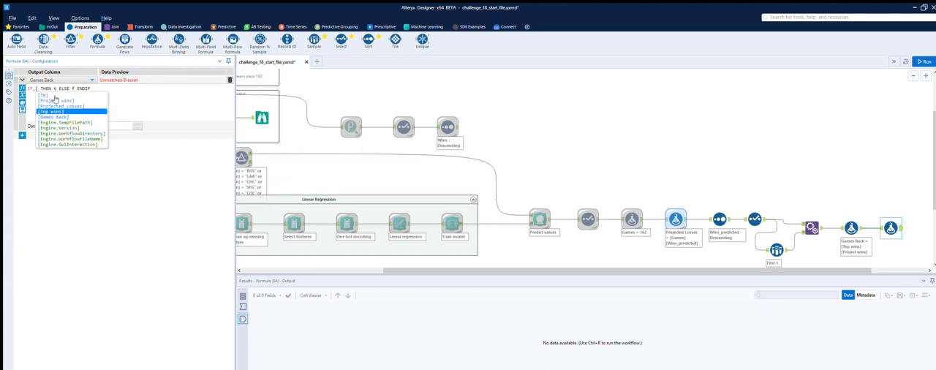
{"action": "left_click", "coordinate": [55, 117]}
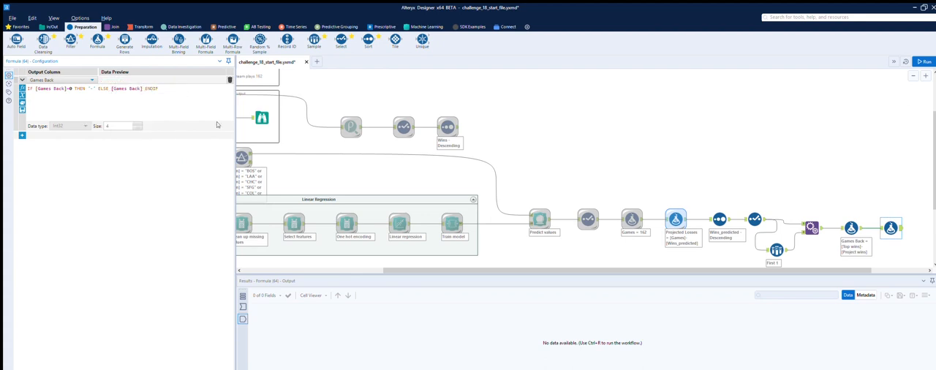
{"action": "left_click", "coordinate": [926, 61]}
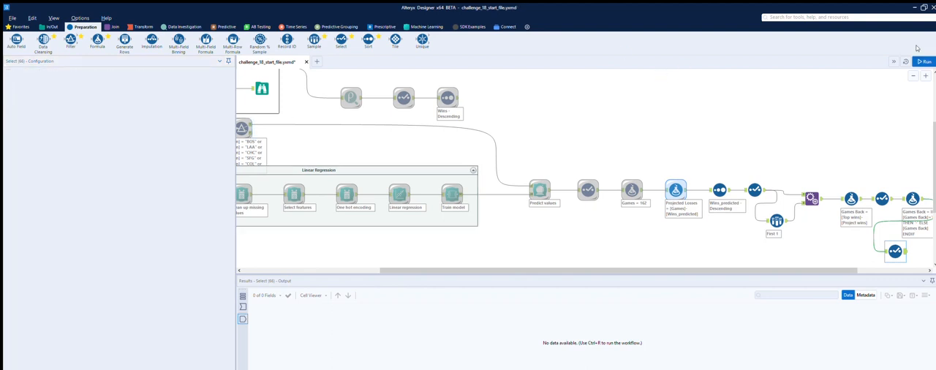
- Uncheck Top wins in the Select step and run the finished workflow
{"action": "left_click", "coordinate": [925, 62]}
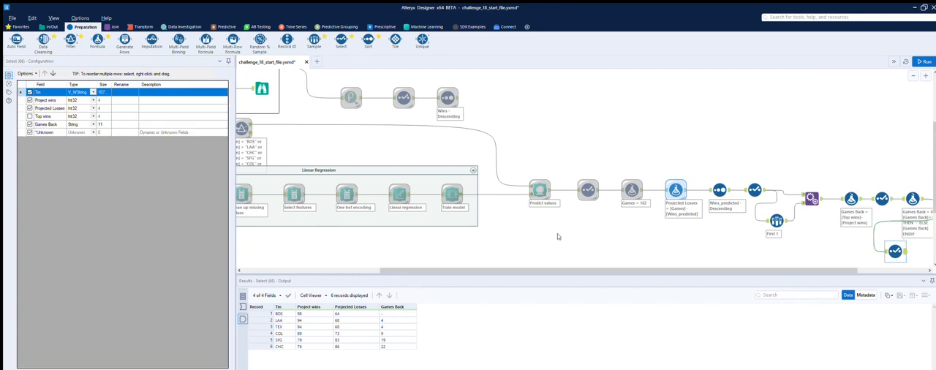
{"action": "left_click", "coordinate": [926, 59]}
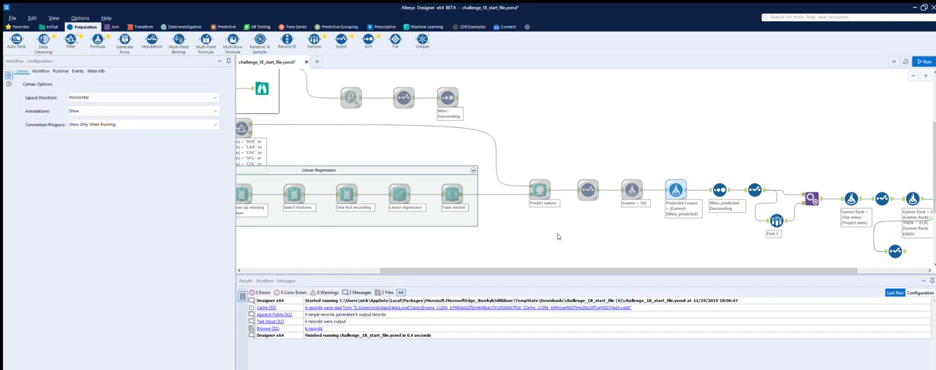